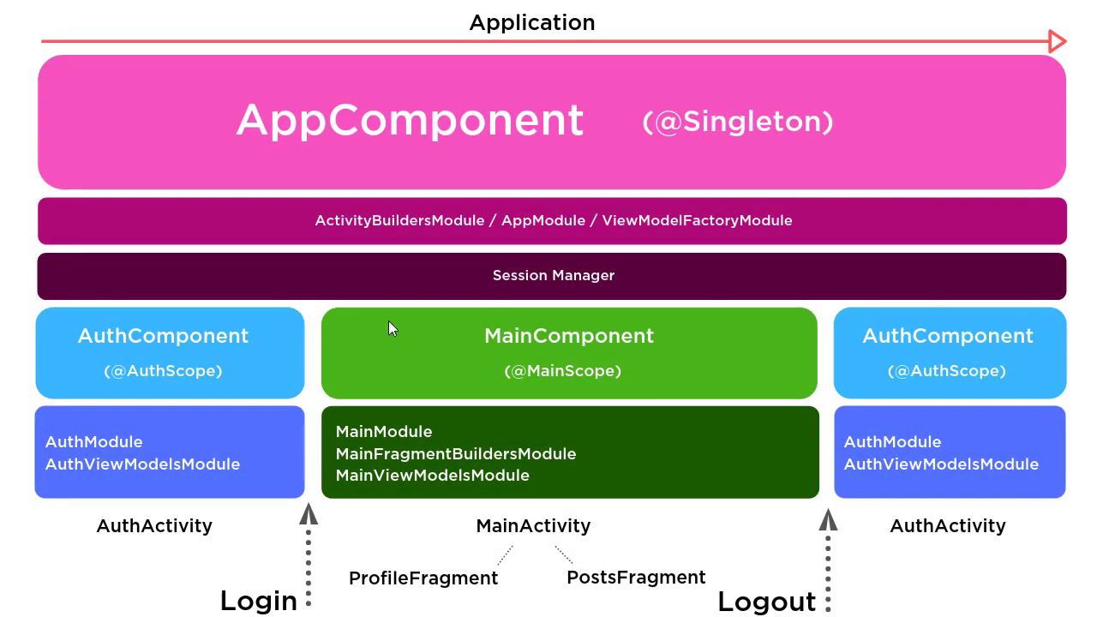
mouse_move(717, 137)
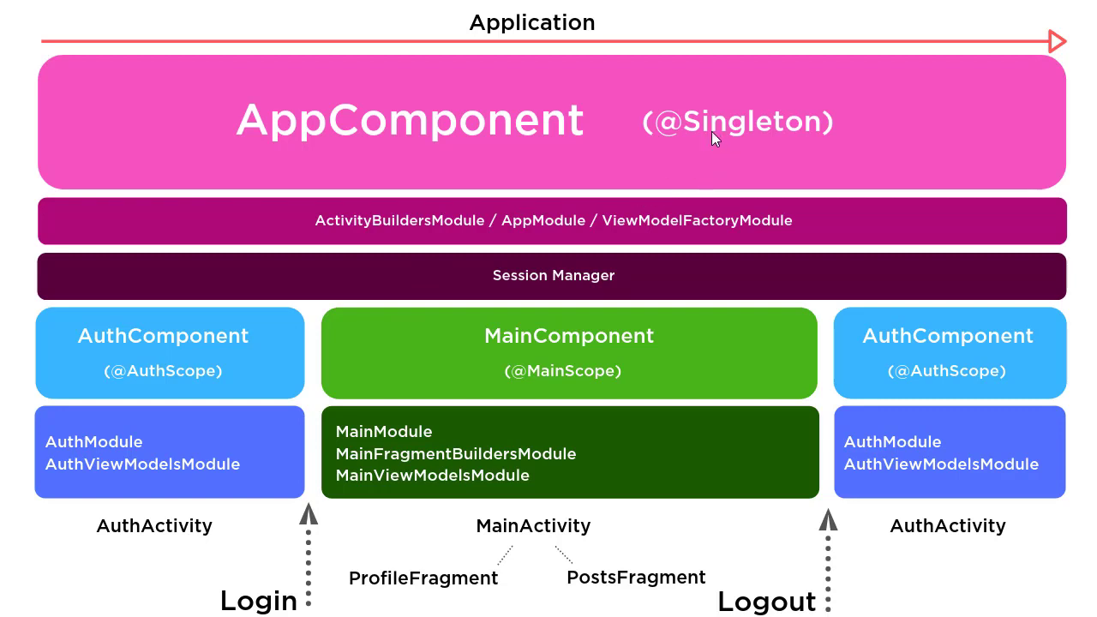
mouse_move(803, 151)
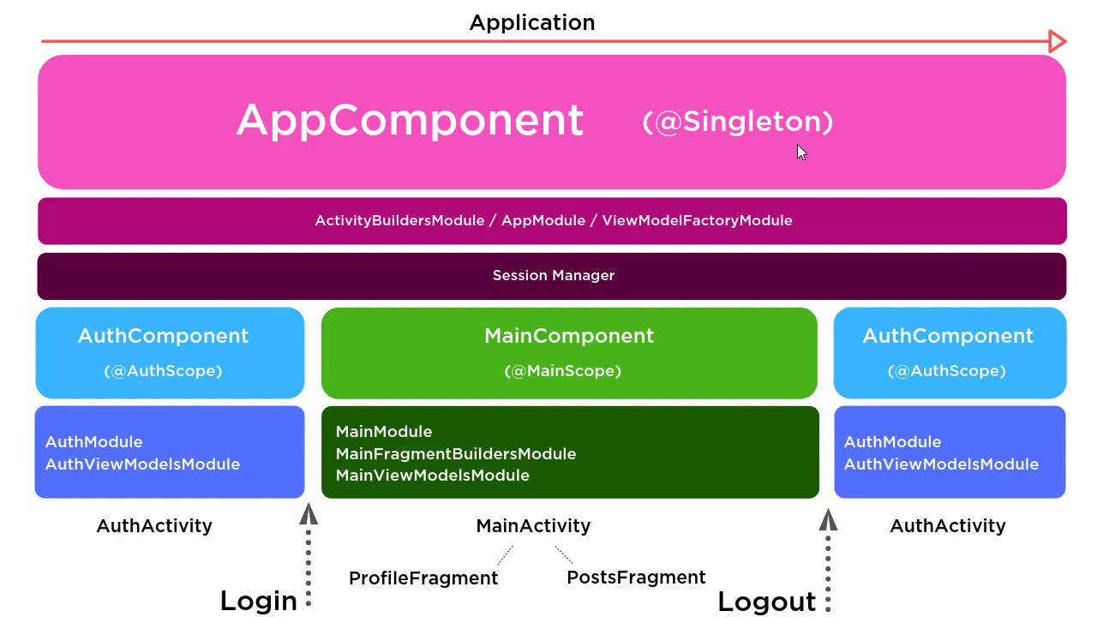
mouse_move(173, 395)
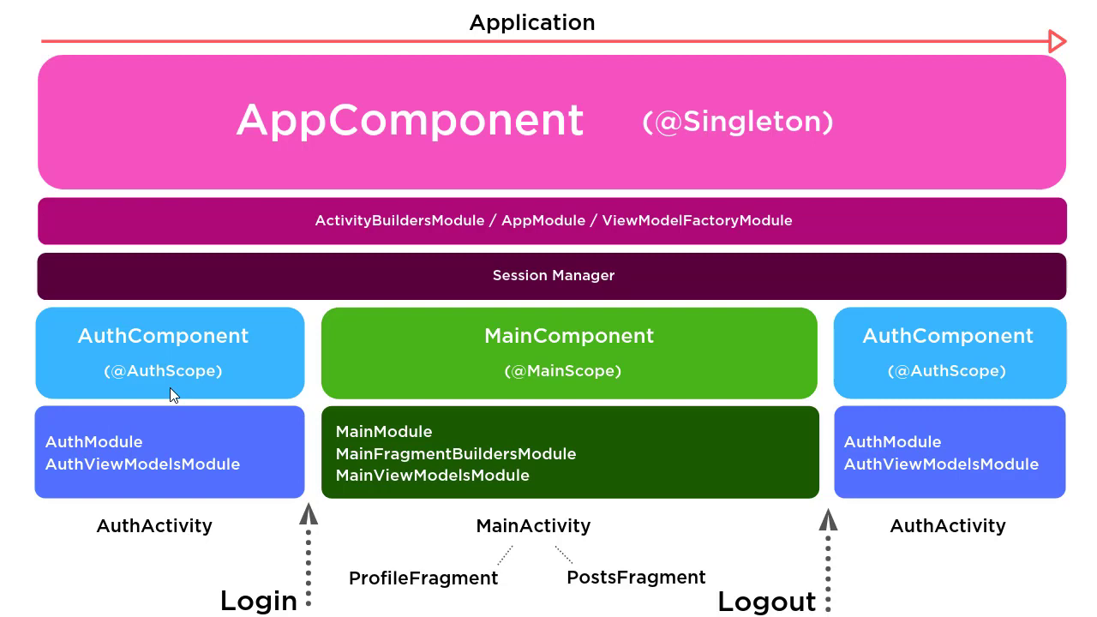
mouse_move(179, 397)
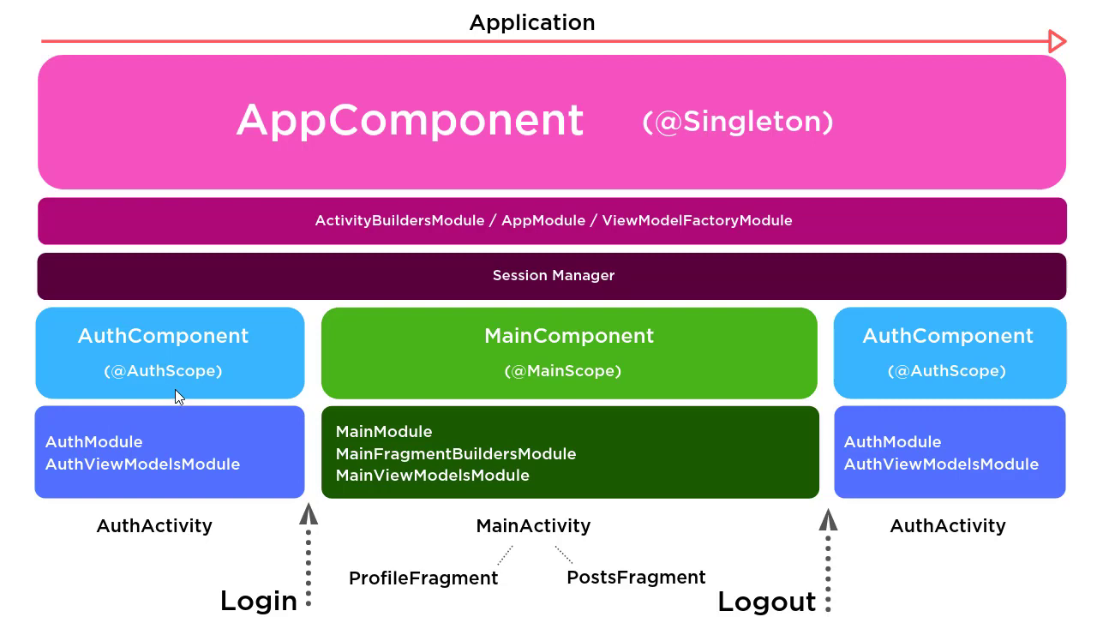
mouse_move(170, 391)
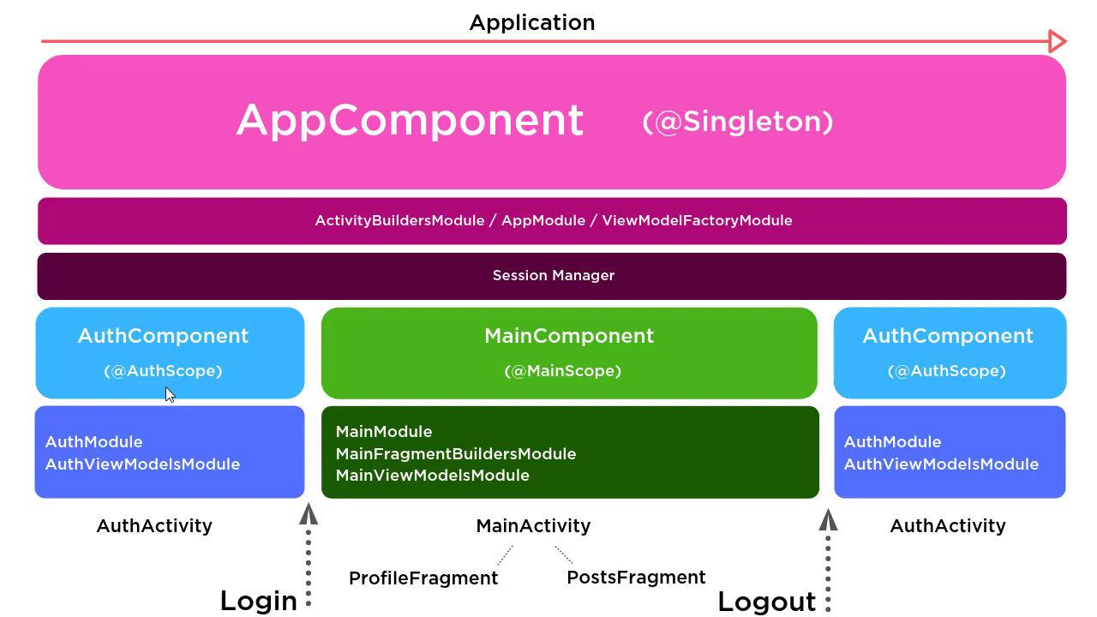
mouse_move(607, 391)
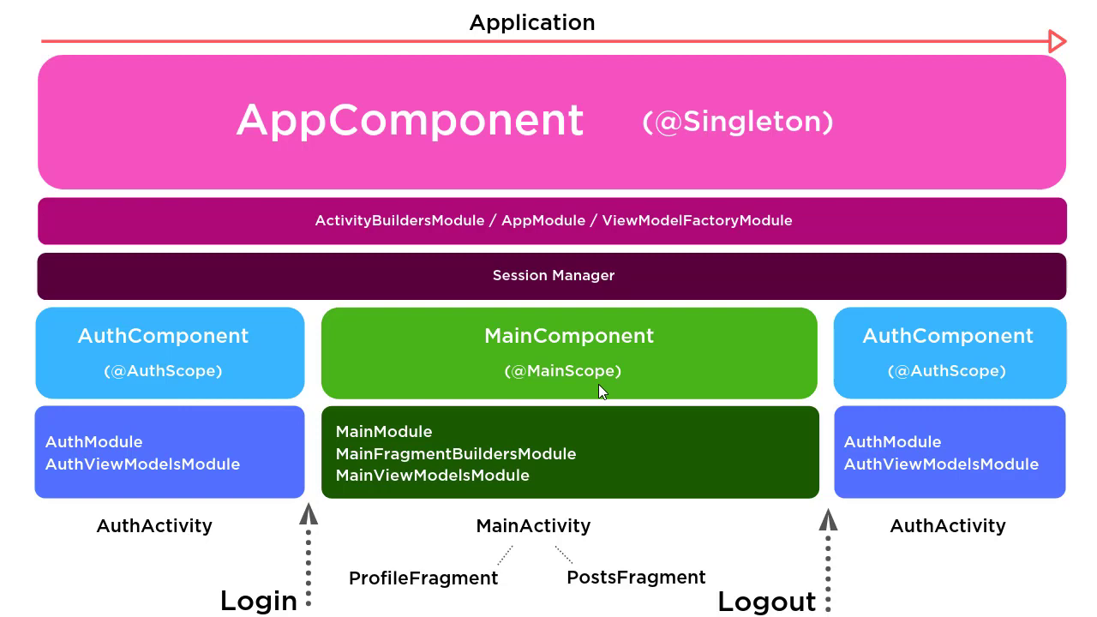
mouse_move(567, 367)
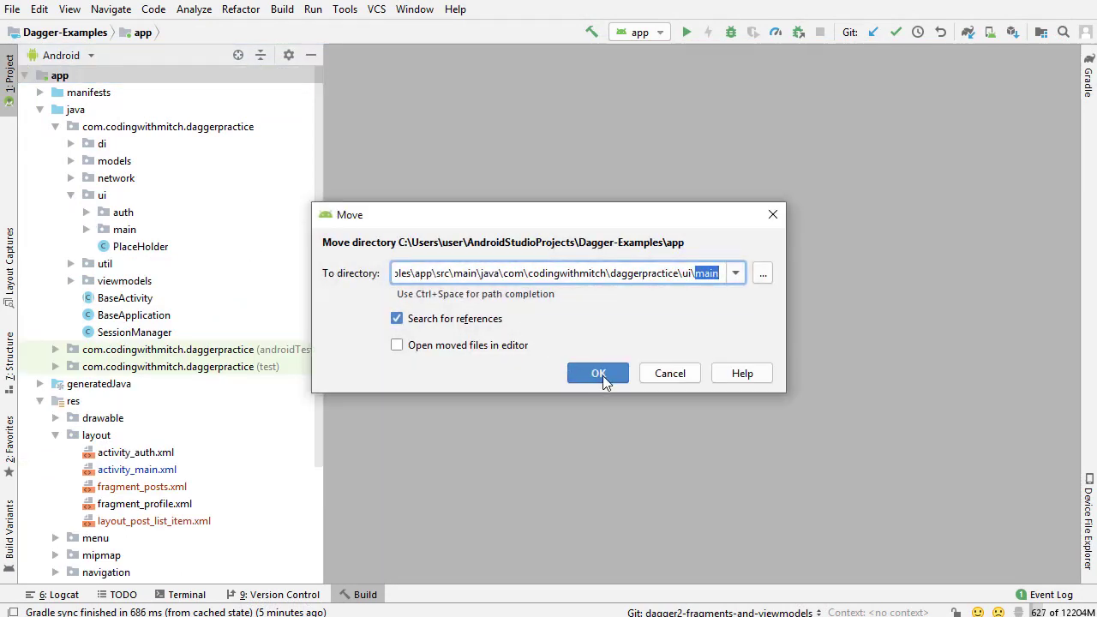
- Confirm the directory move into main, then expand di to reveal auth and main packages
left_click(597, 374)
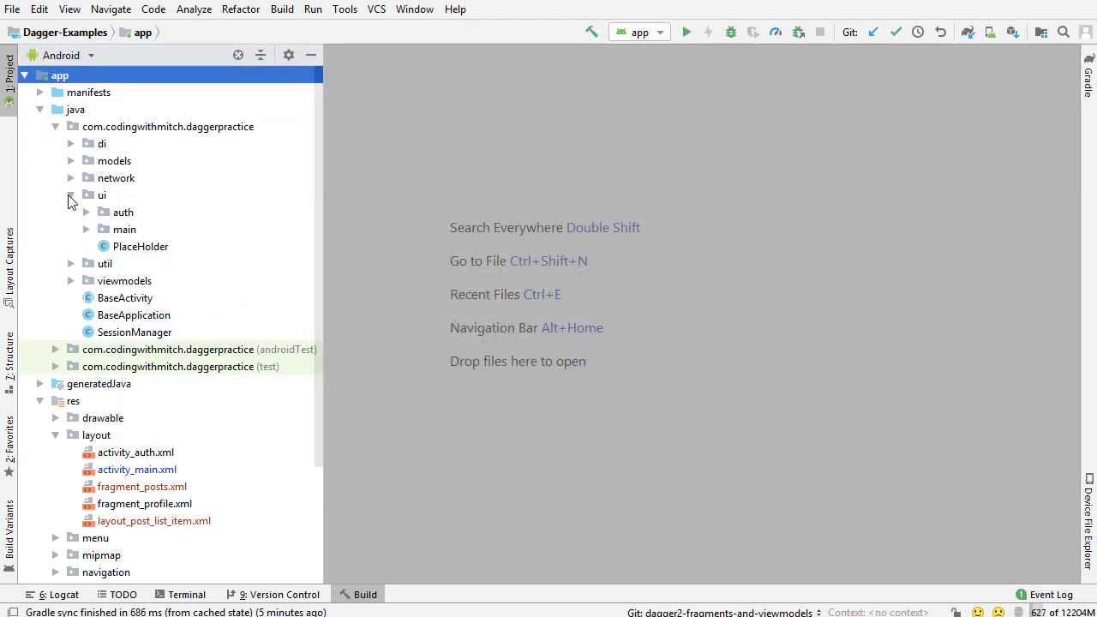
left_click(72, 195)
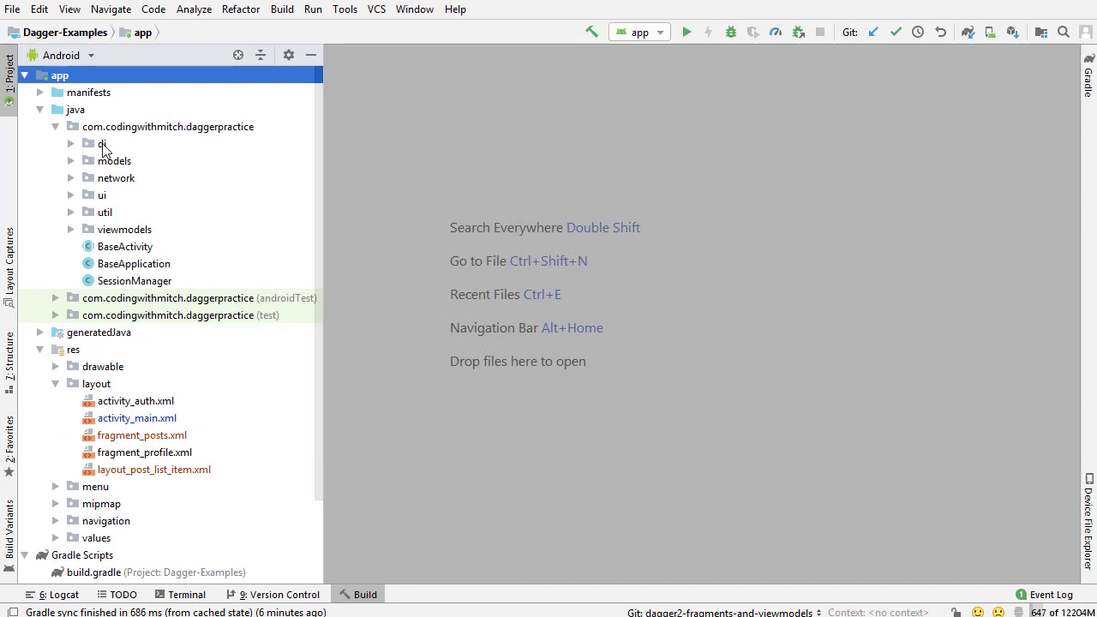
left_click(102, 144)
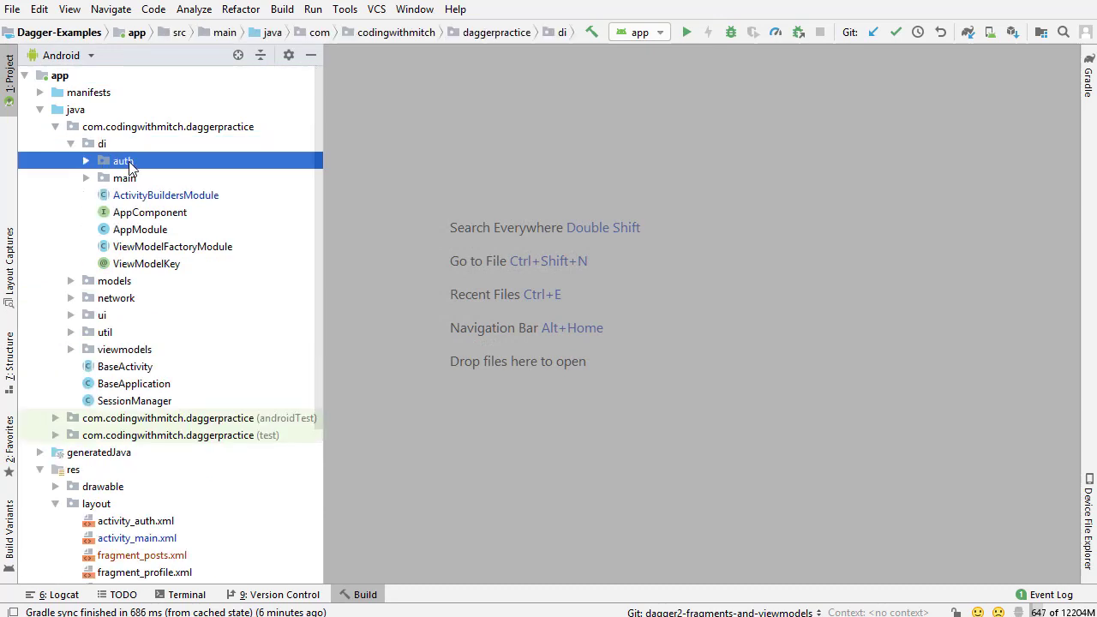
right_click(123, 162)
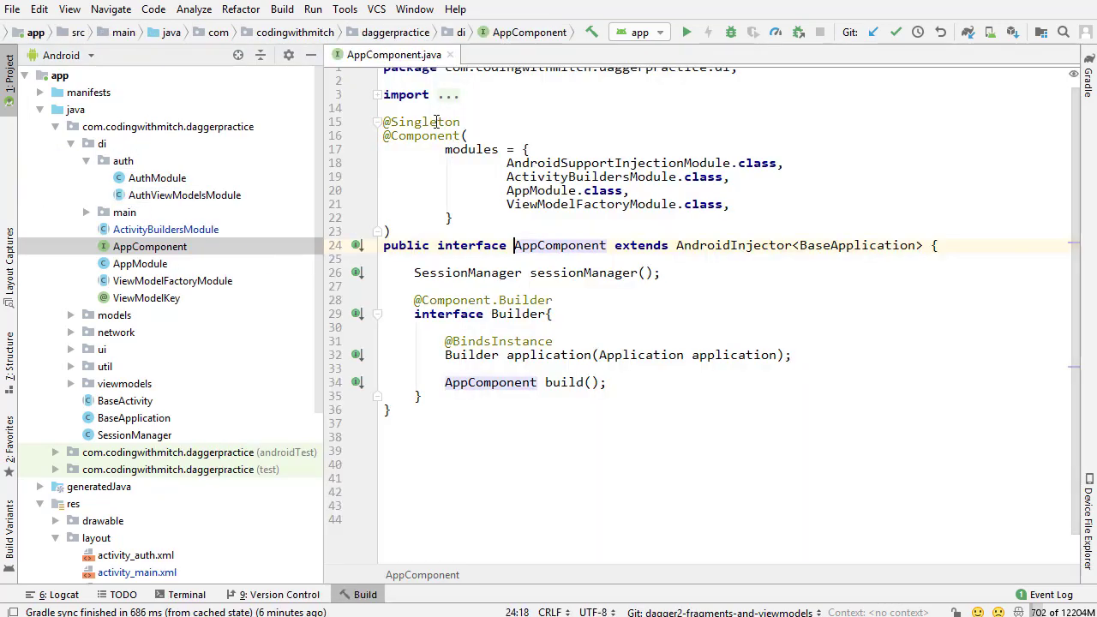
mouse_move(422, 120)
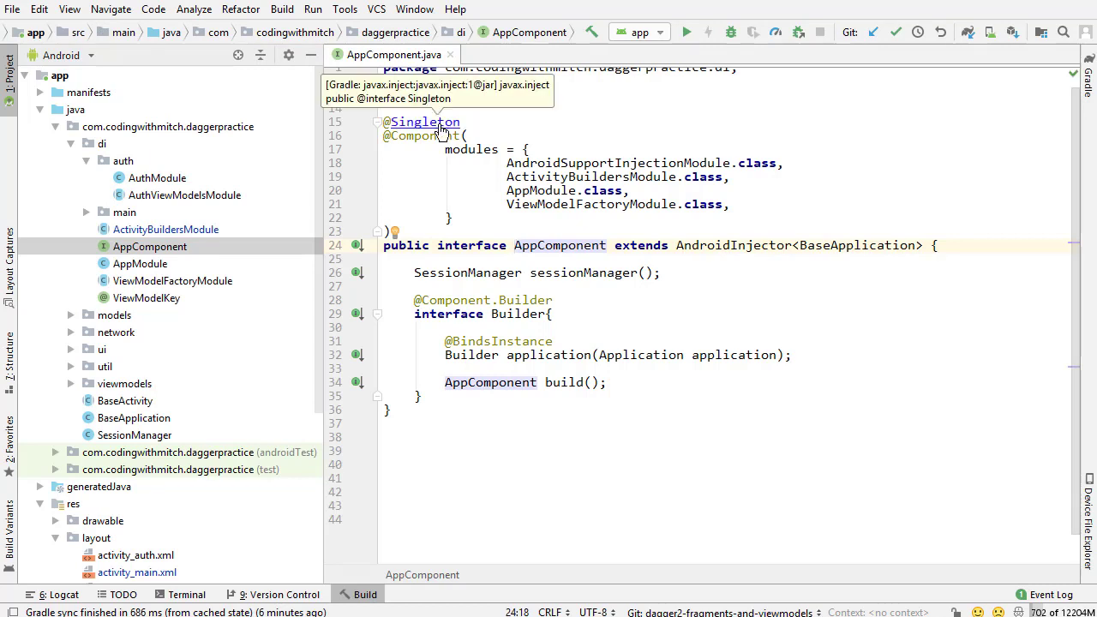
left_click(421, 122)
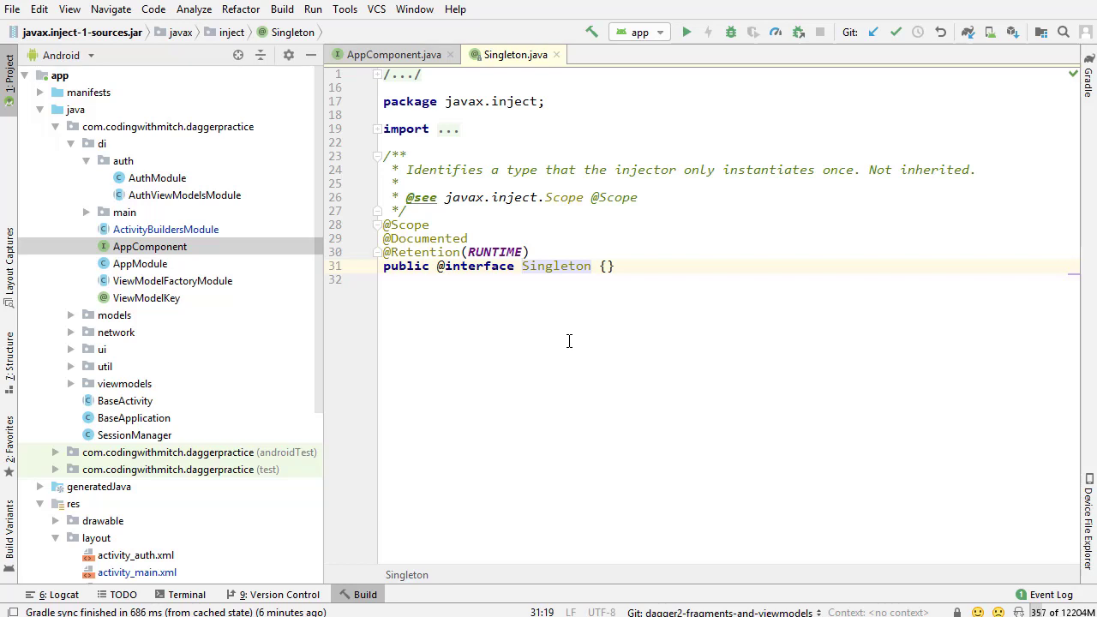
left_click(408, 225)
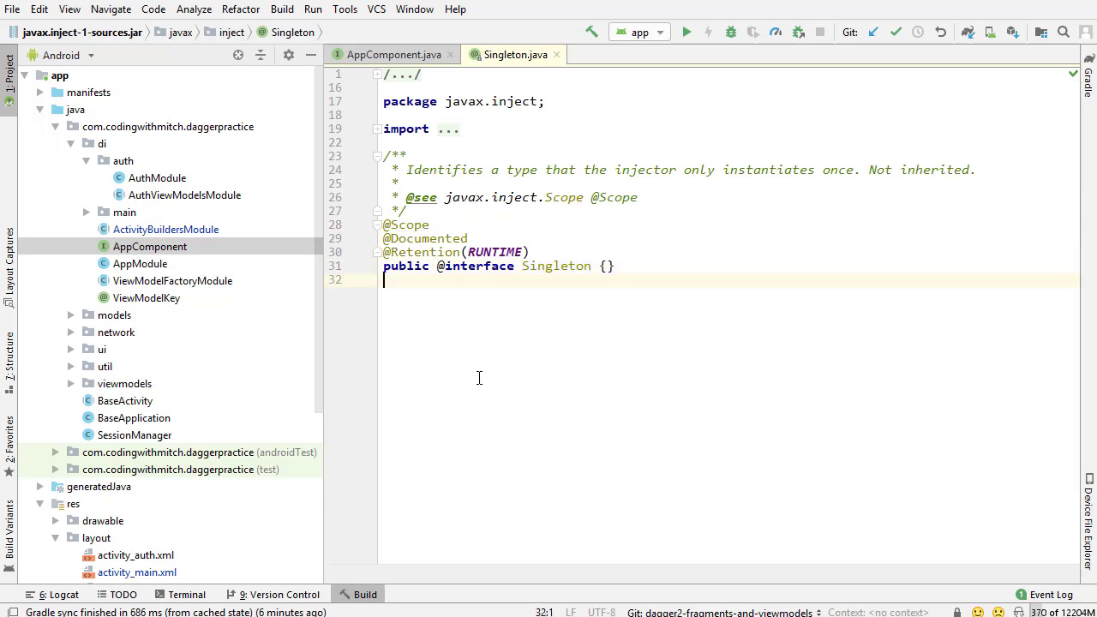
mouse_move(483, 369)
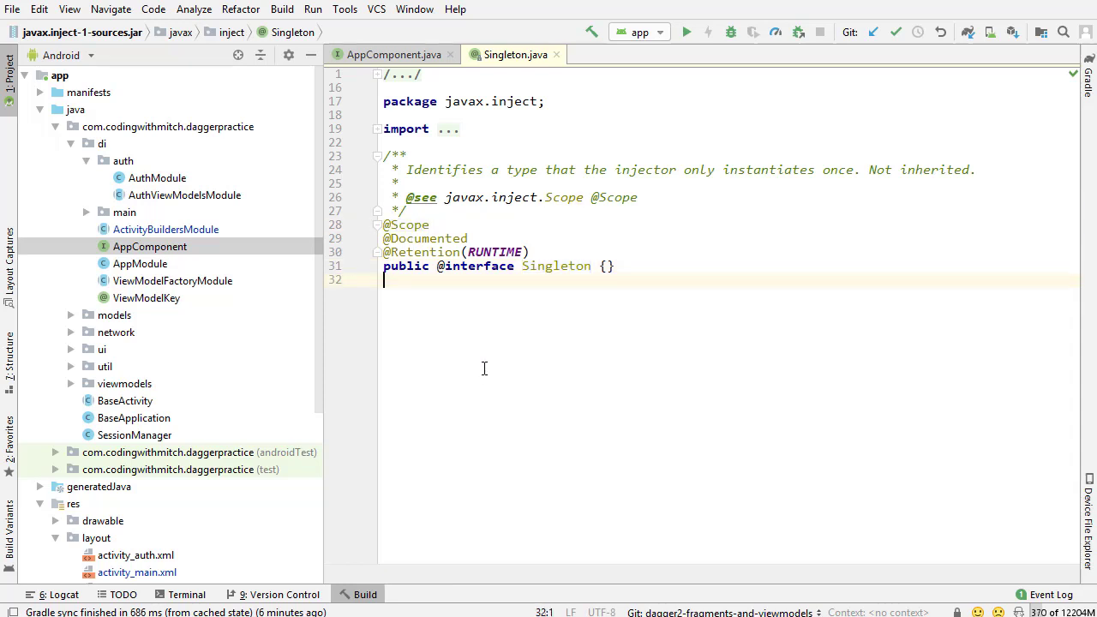
left_click(607, 265)
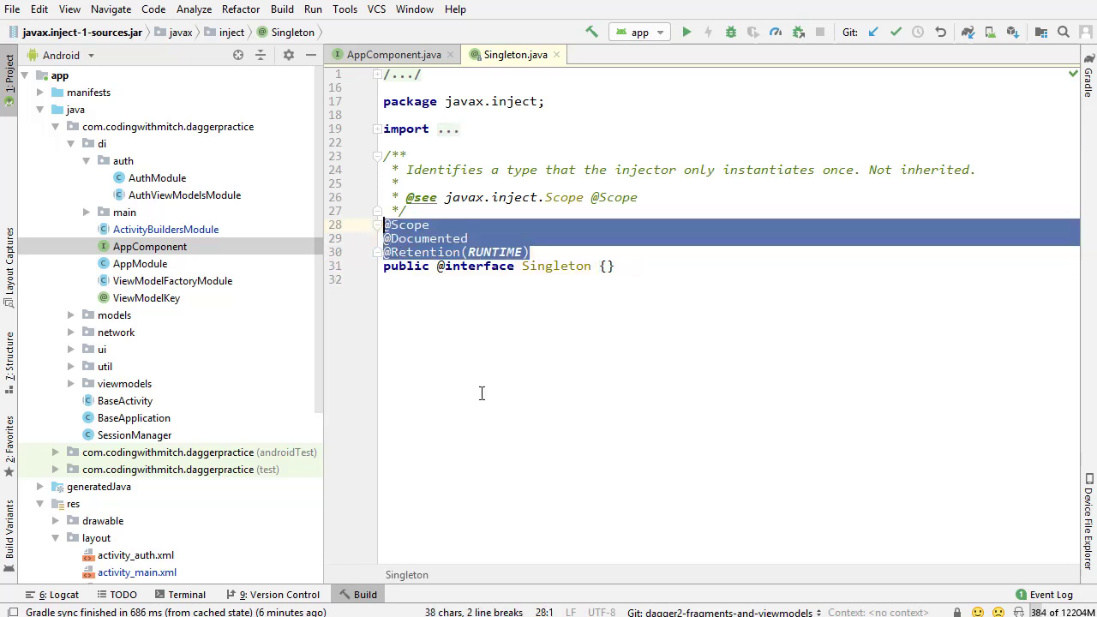
right_click(123, 162)
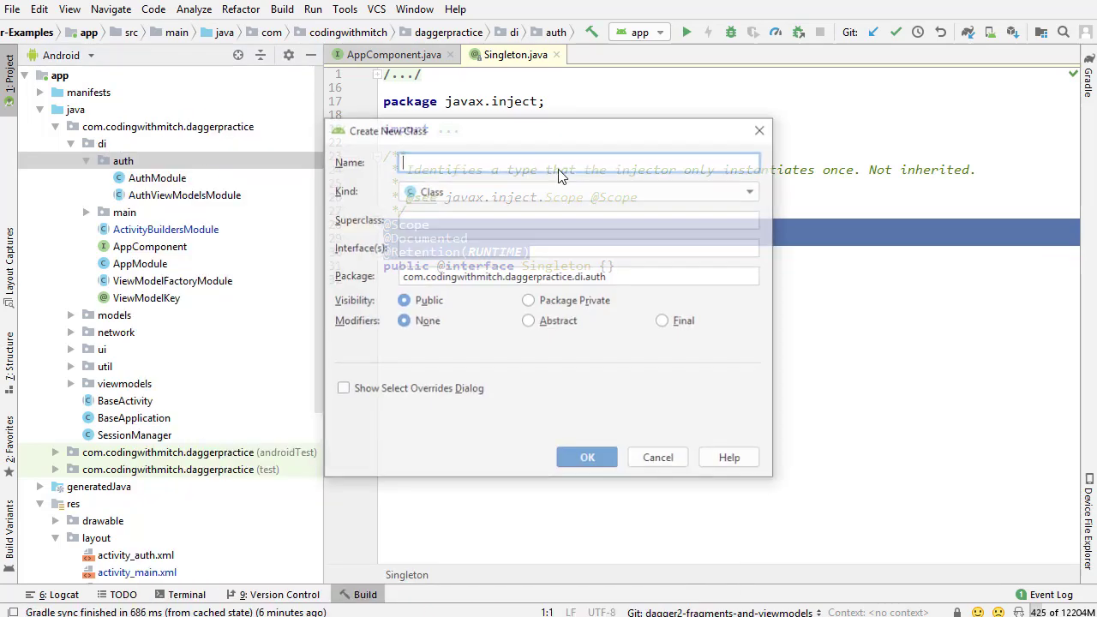
- Create an Annotation-kind file named AuthScope in the di.auth package
left_click(580, 190)
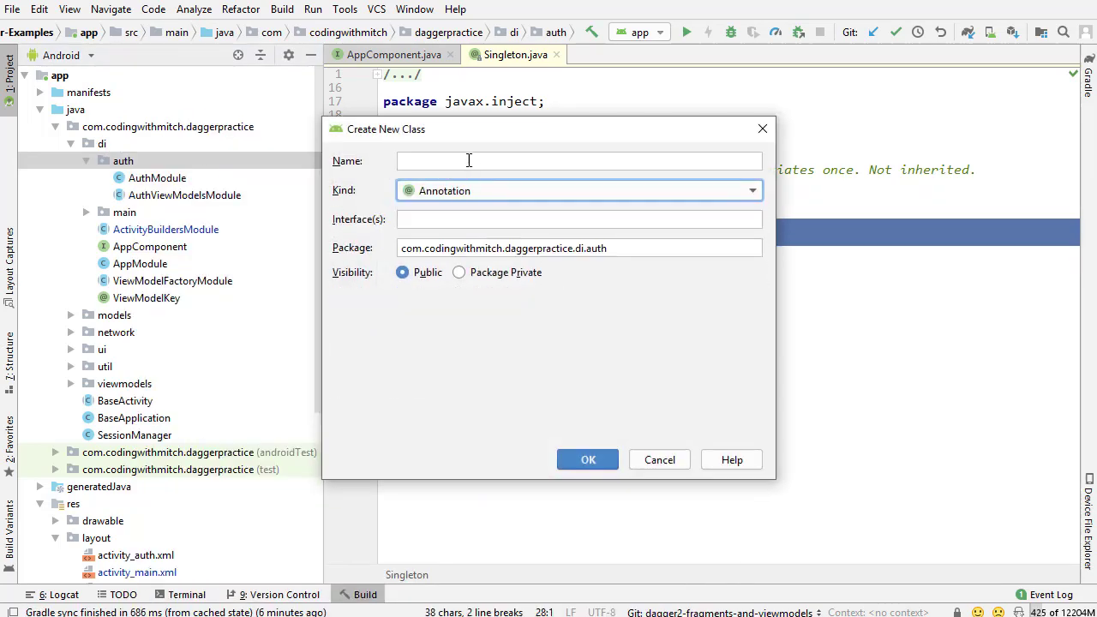
type("Sut")
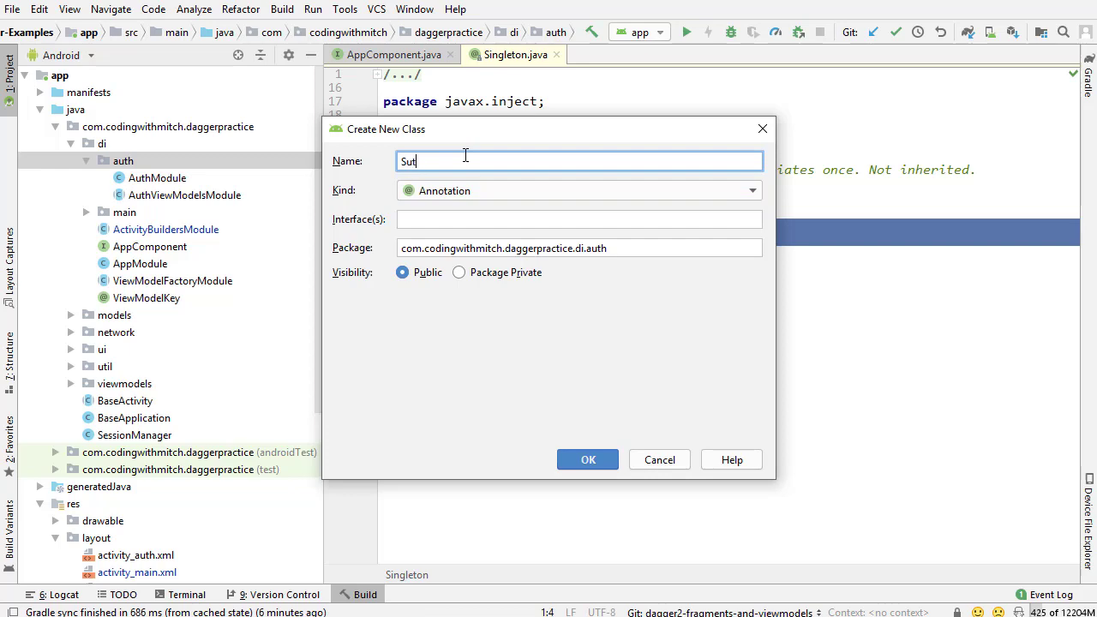
type("AuthSco")
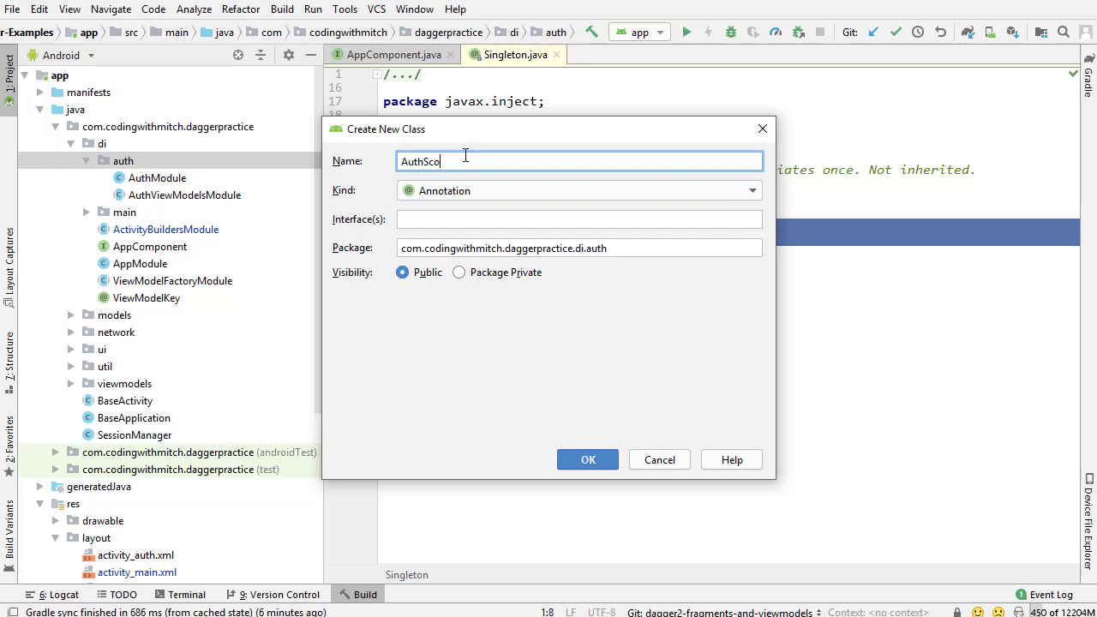
left_click(589, 459)
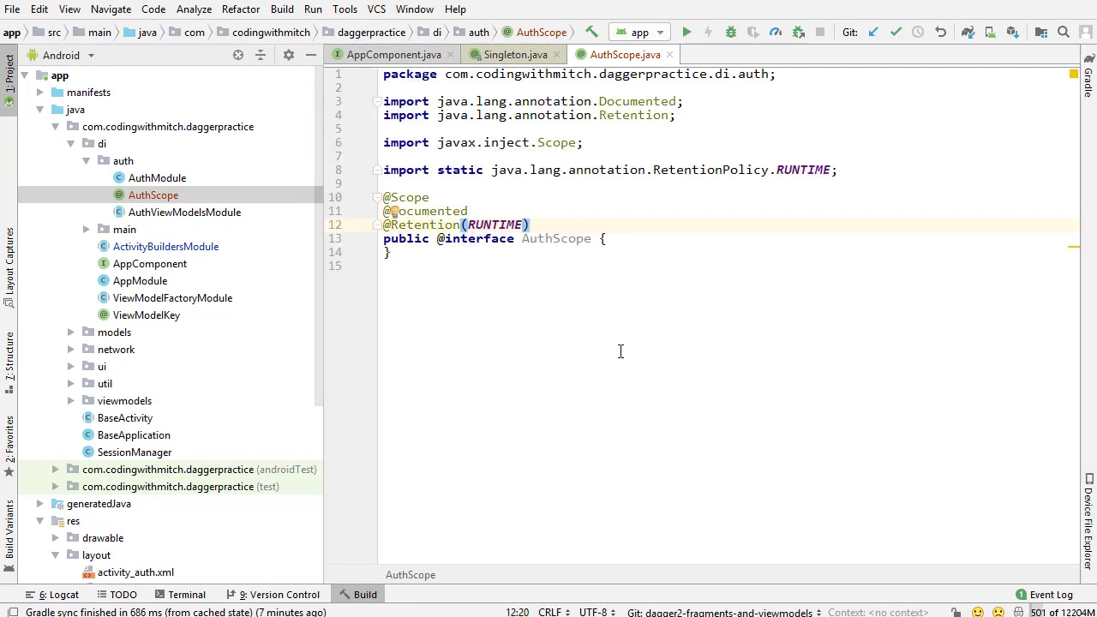
mouse_move(604, 353)
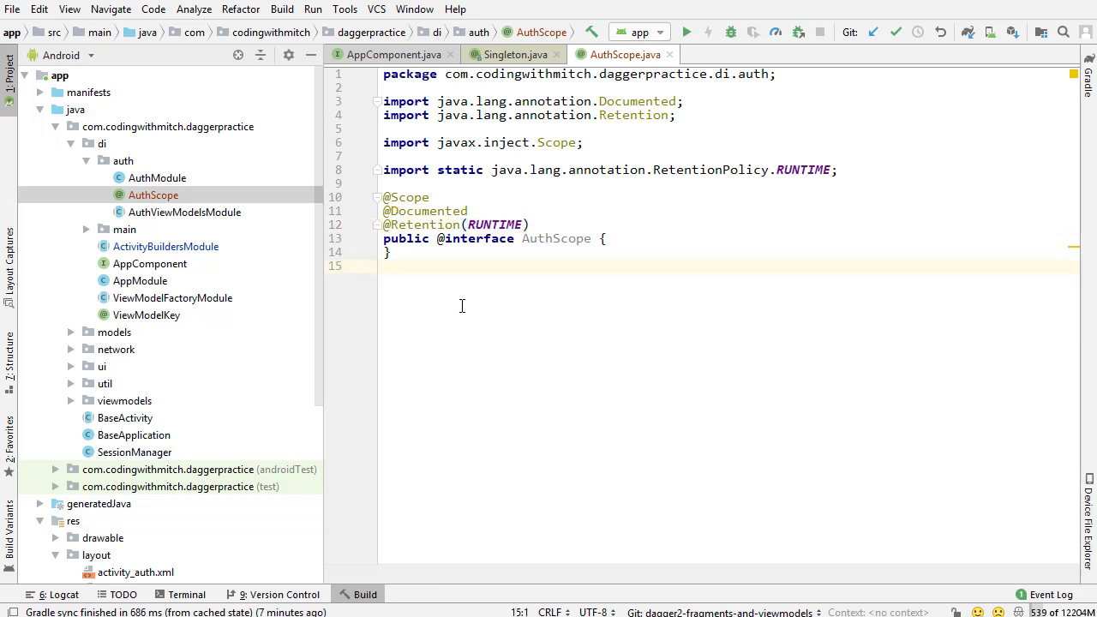
mouse_move(470, 305)
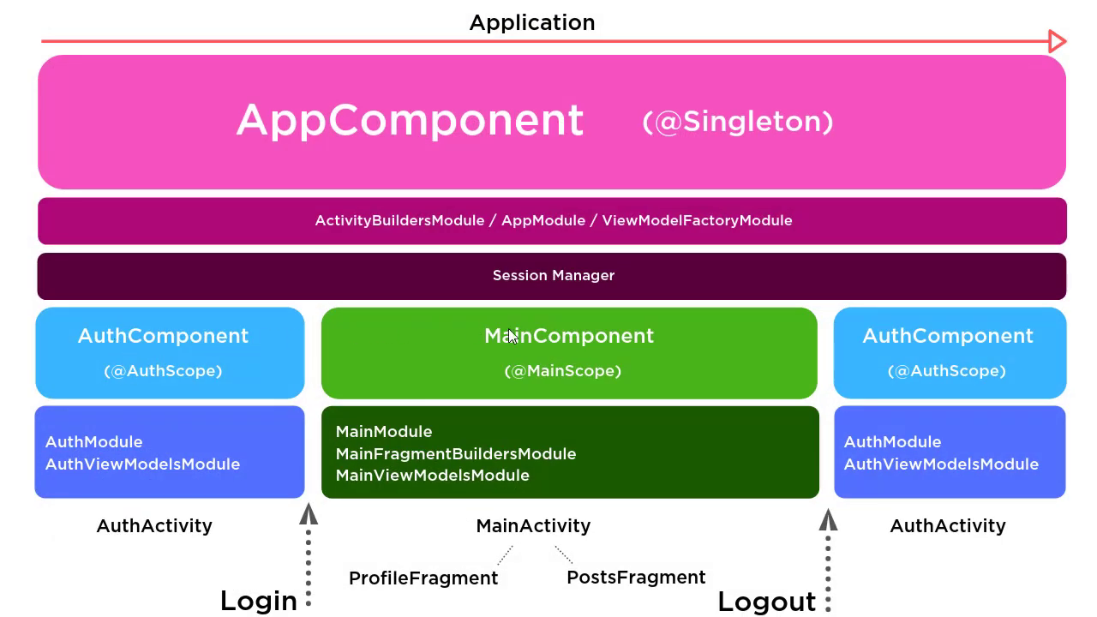
mouse_move(453, 127)
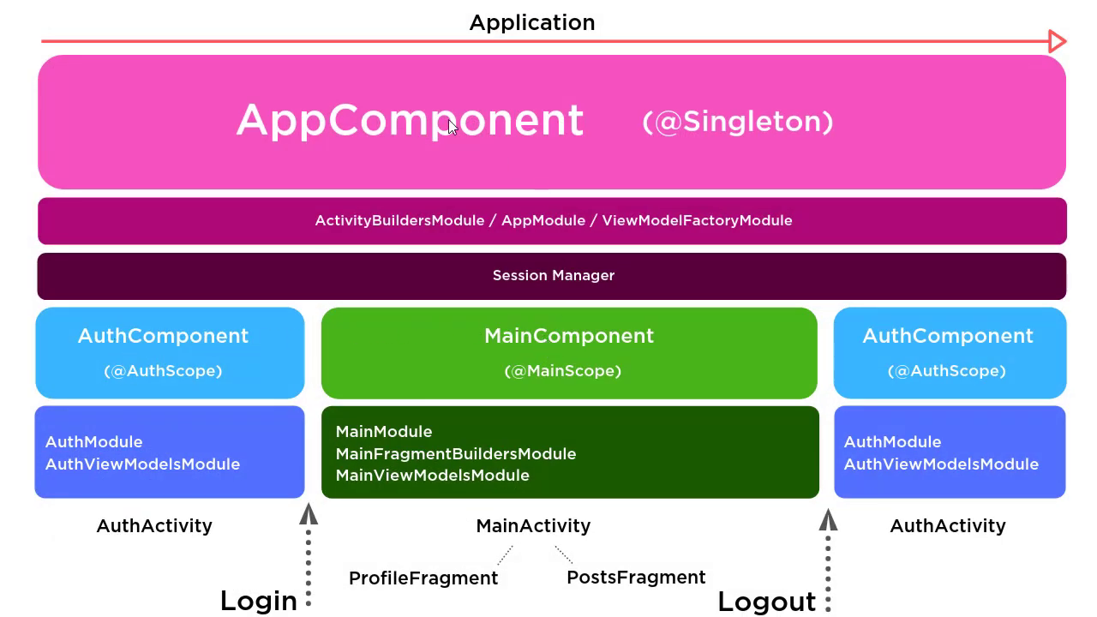
mouse_move(449, 127)
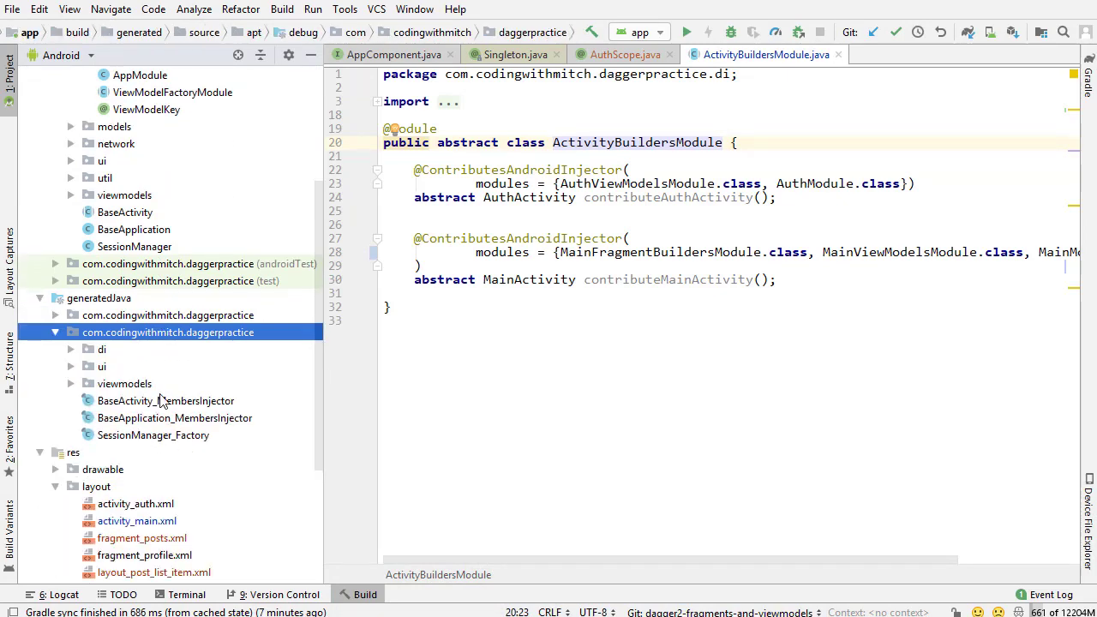
- Review the generated AuthActivitySubcomponent and MainActivitySubcomponent interfaces in the generated di package
left_click(72, 350)
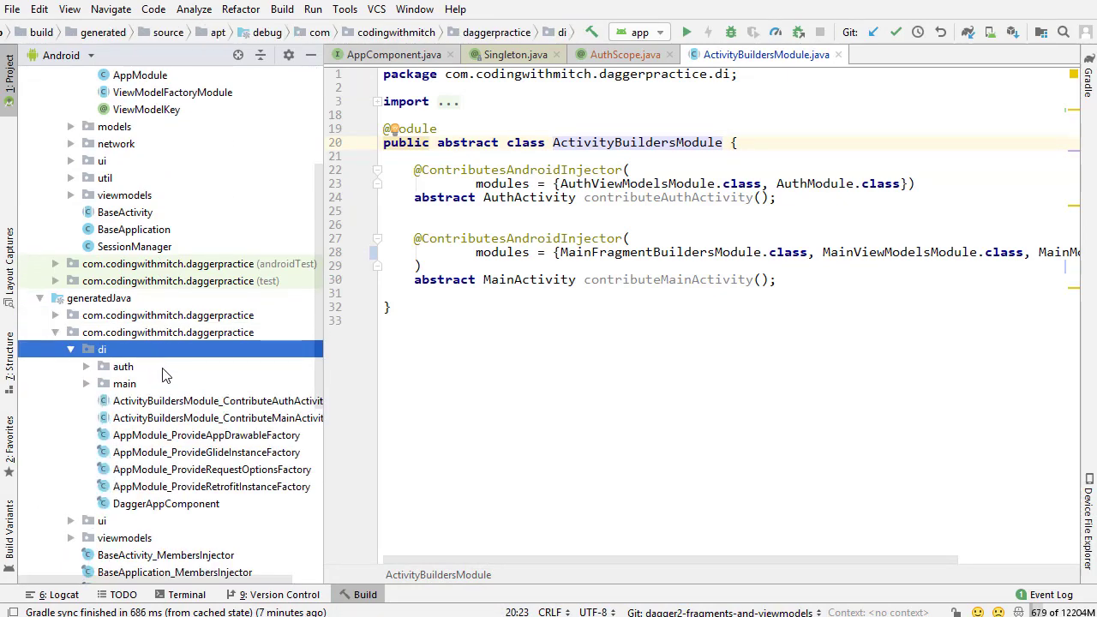
scroll("down", 3)
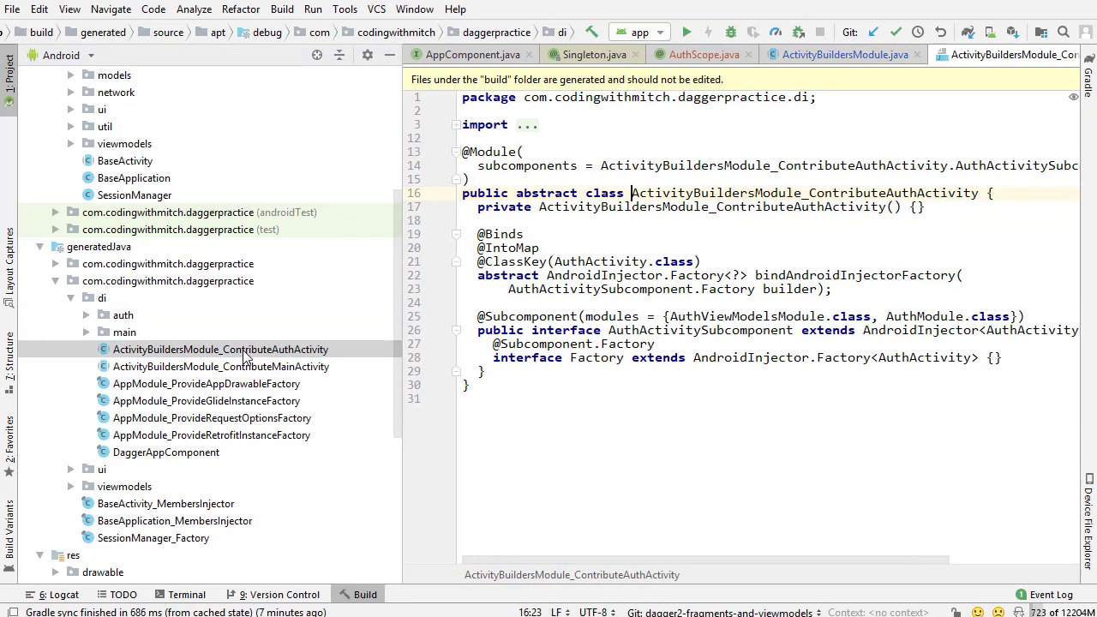
double_click(700, 330)
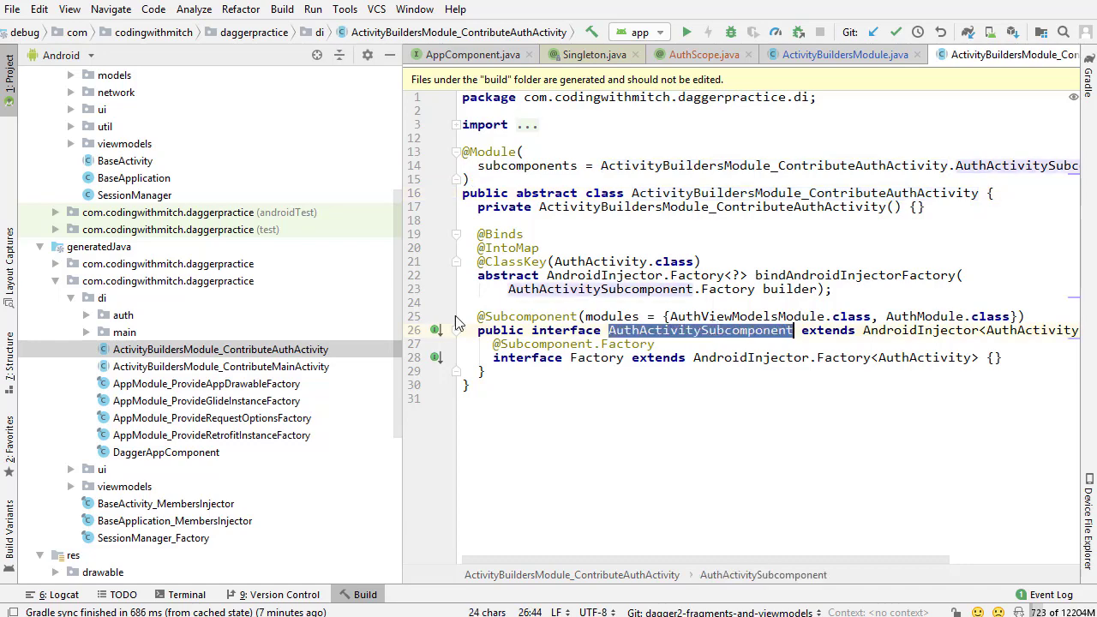
left_click(220, 367)
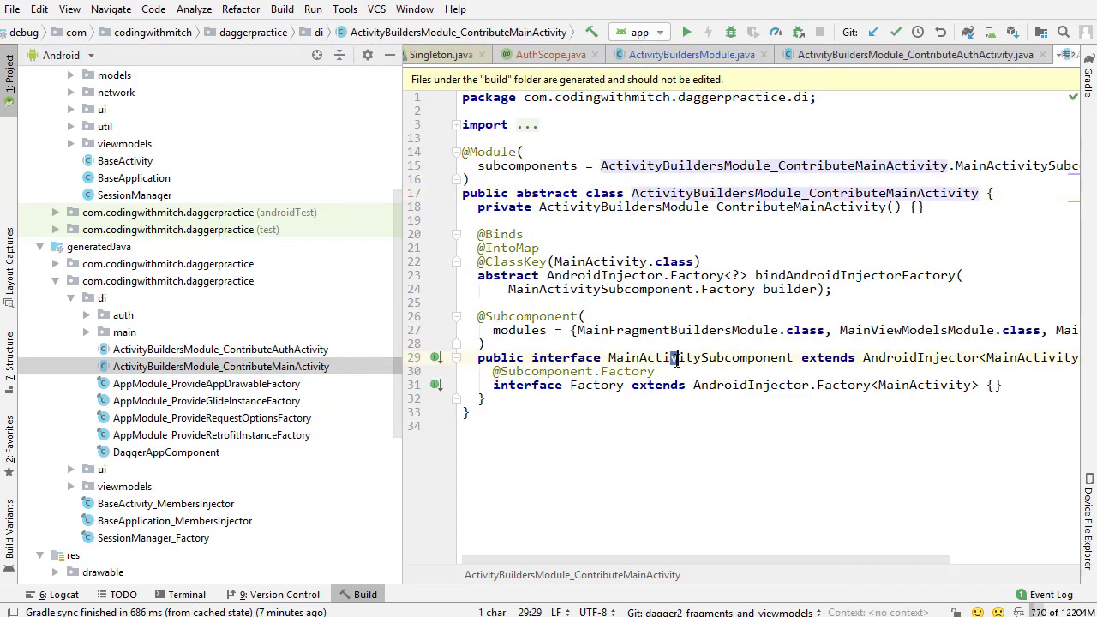
double_click(699, 358)
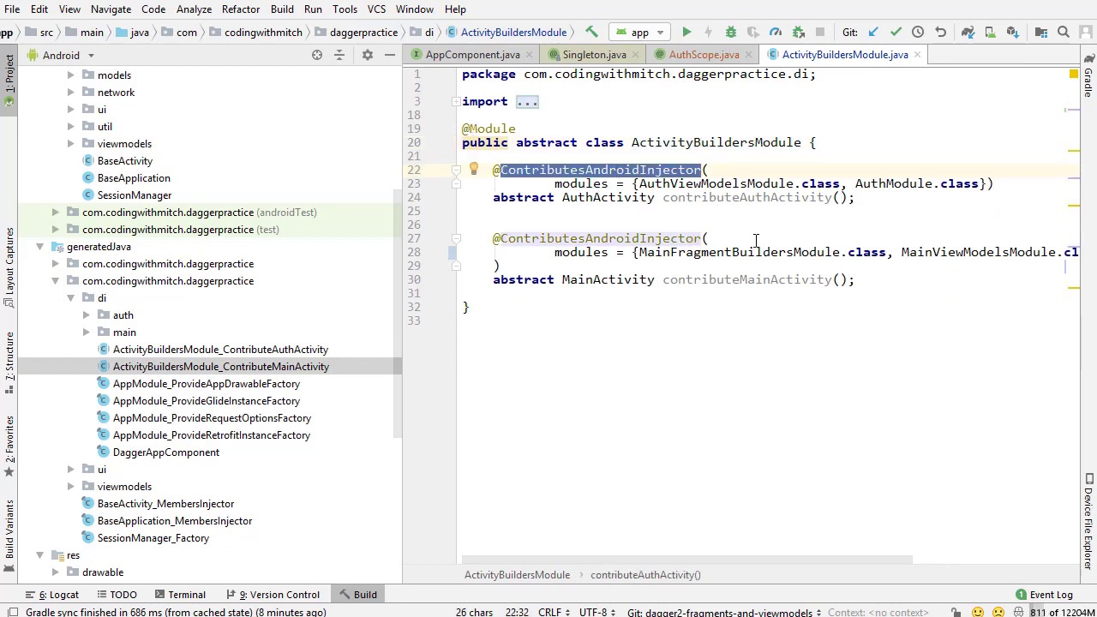
left_click(758, 224)
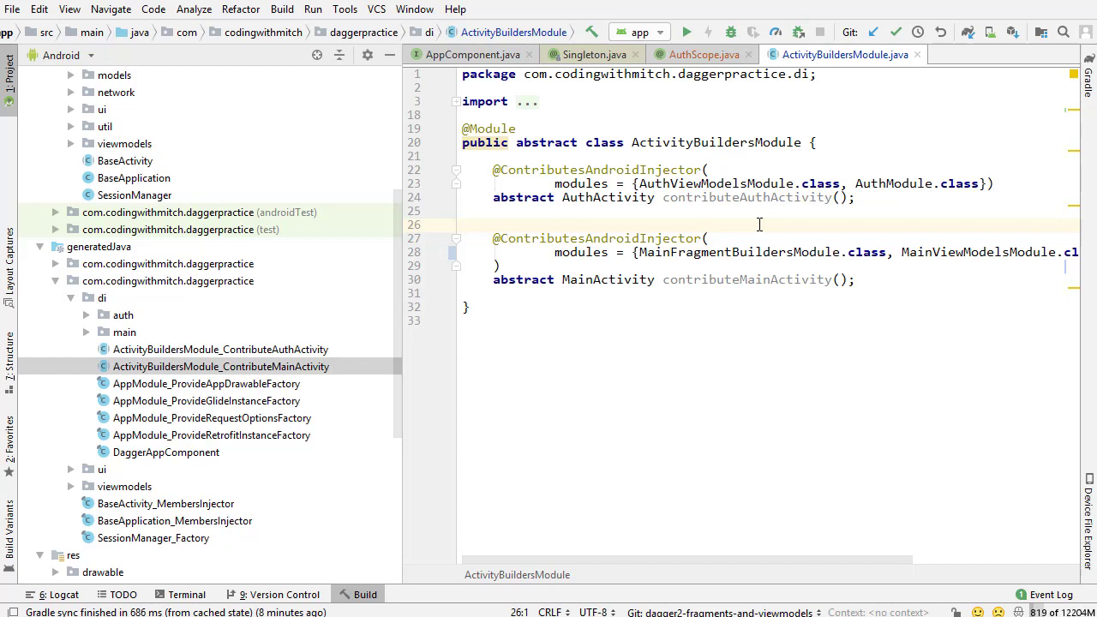
mouse_move(655, 158)
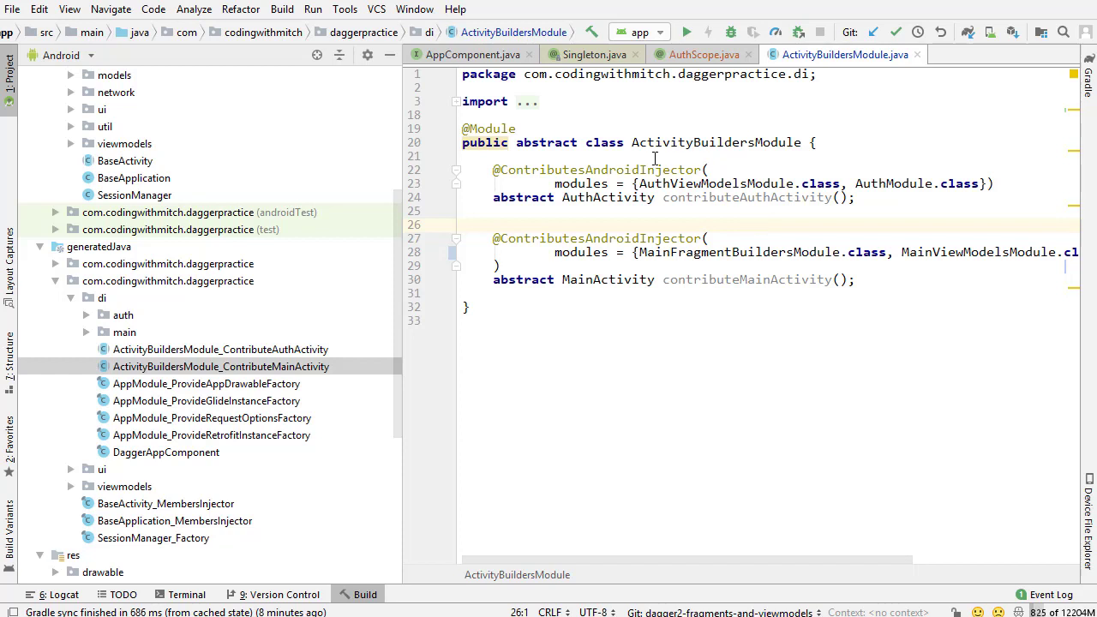
type("@AuthScope")
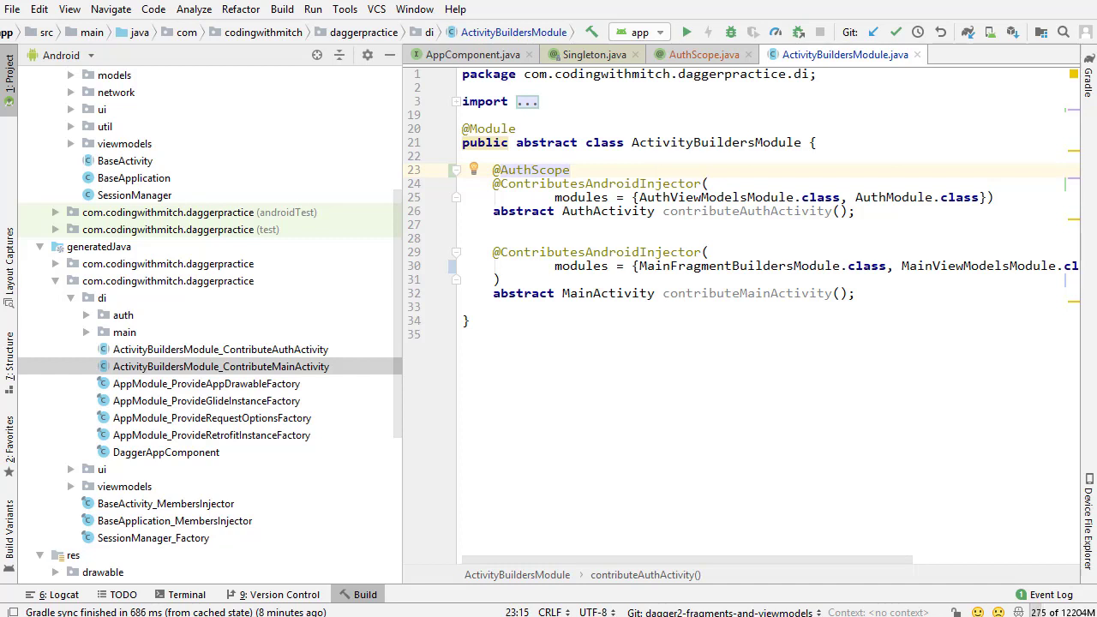
left_click(569, 183)
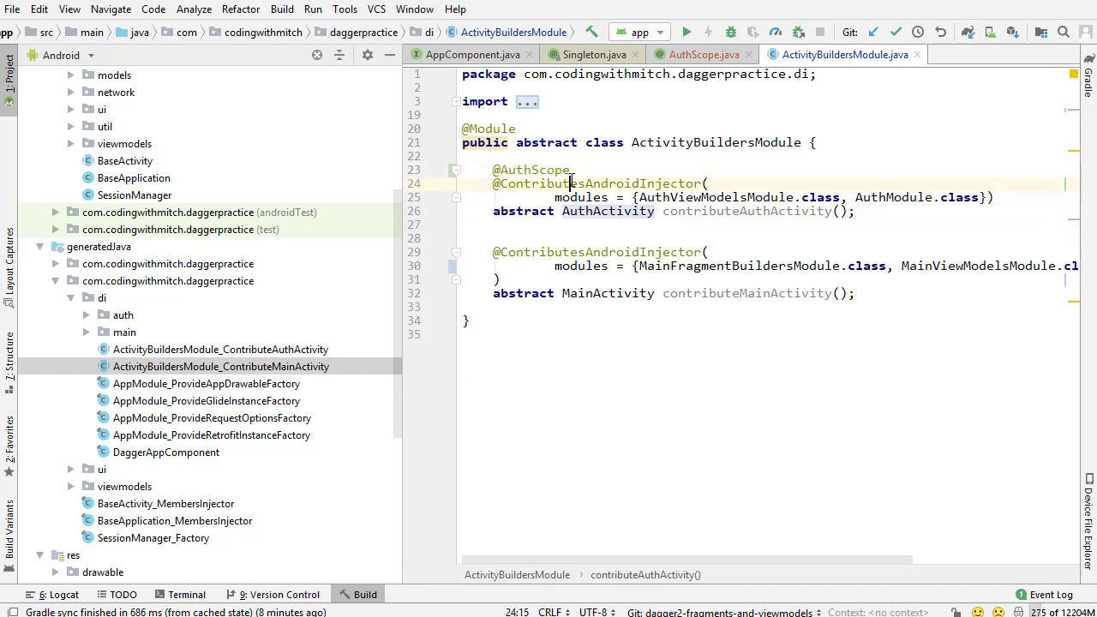
left_click(547, 170)
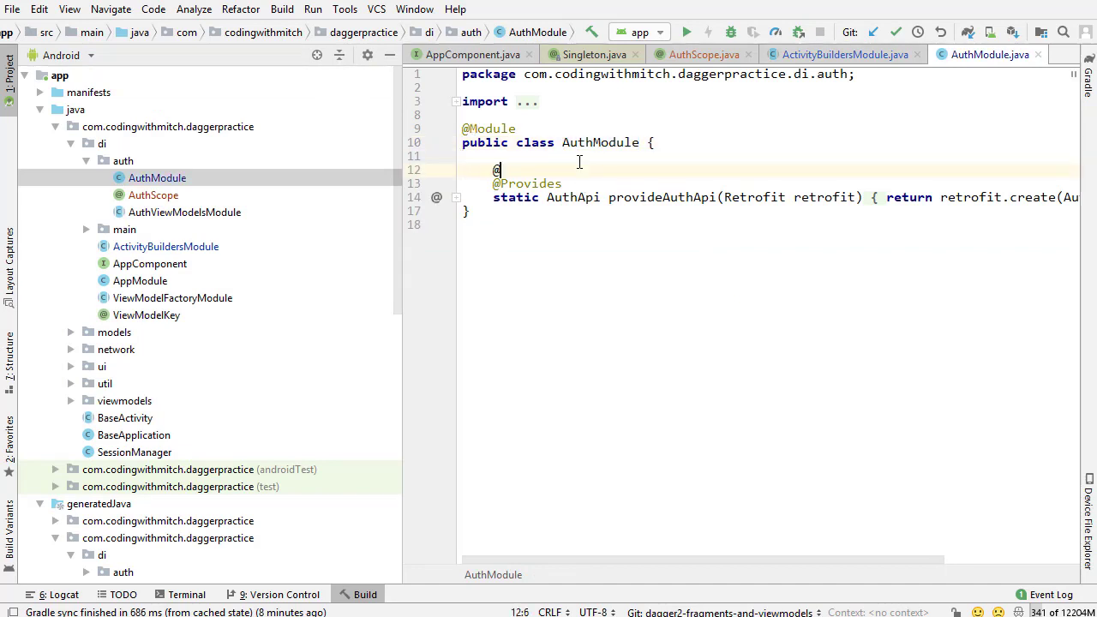
type("AuthScope")
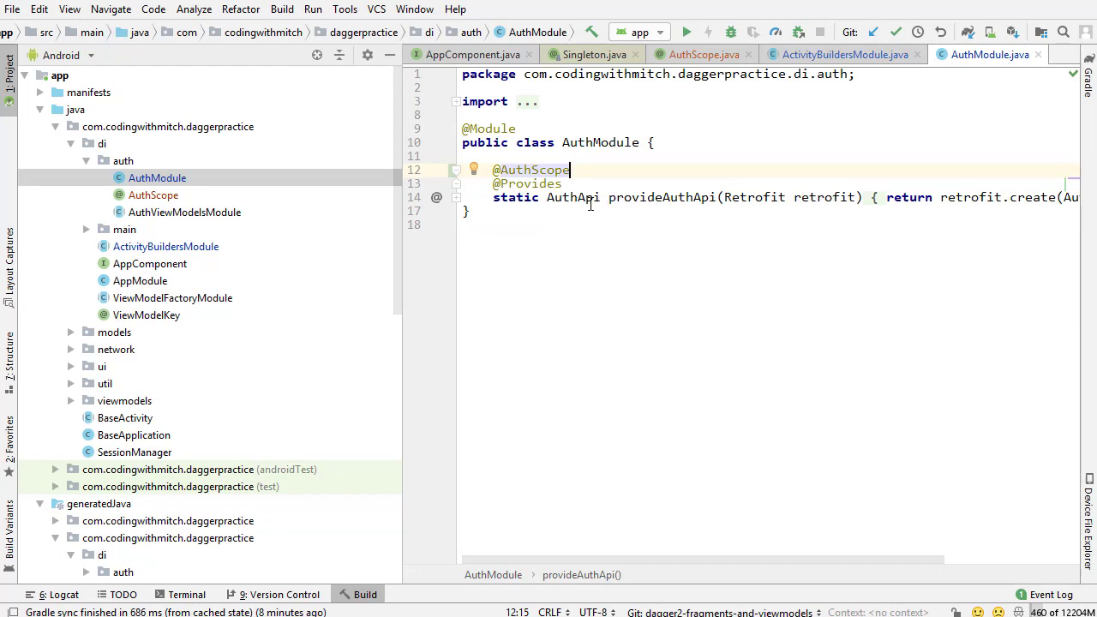
mouse_move(559, 220)
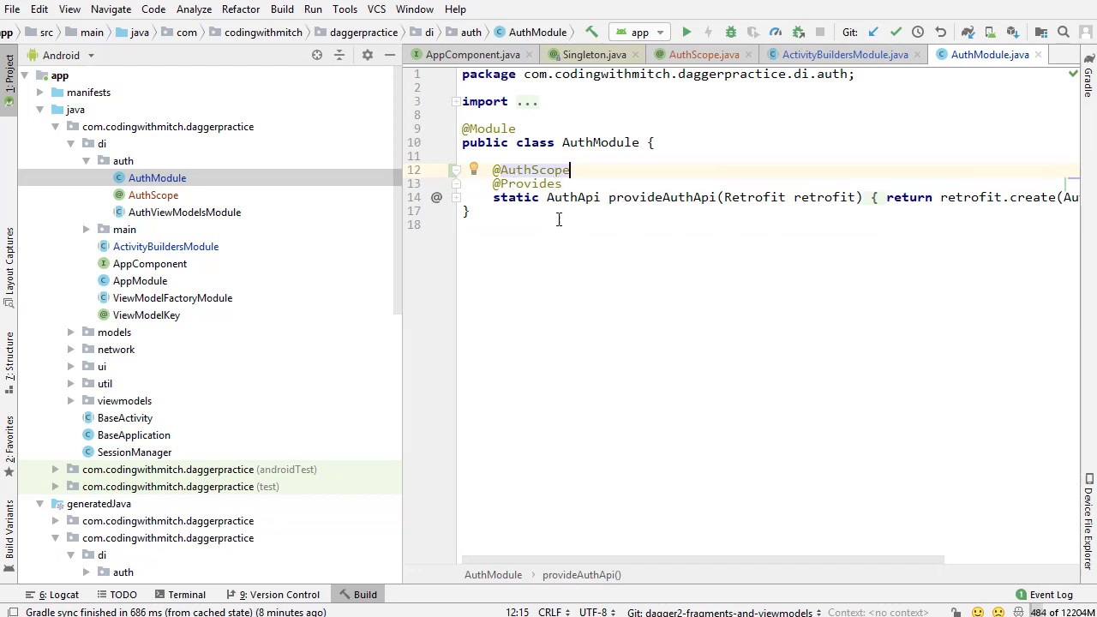
mouse_move(569, 252)
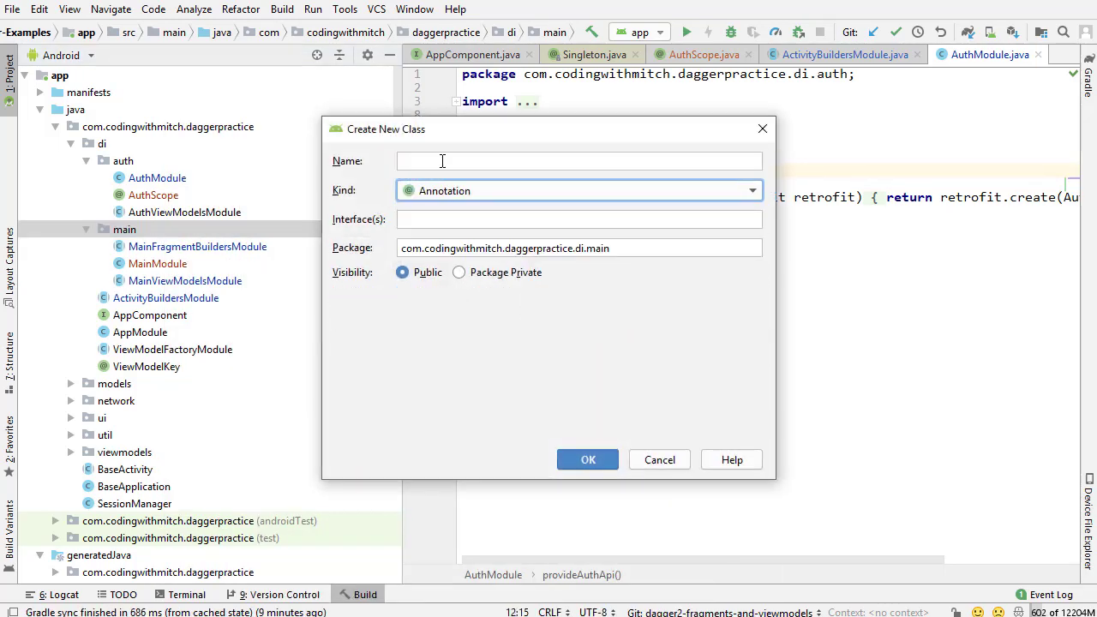
- Create an Annotation-kind file named MainScope in the di.main package
type("Mai")
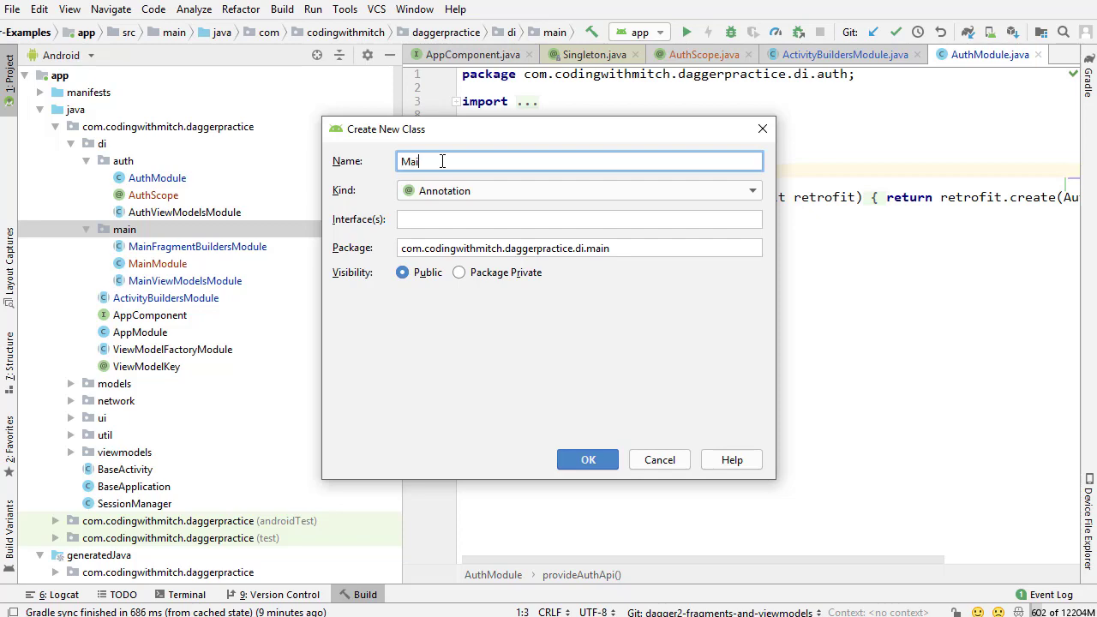
left_click(588, 460)
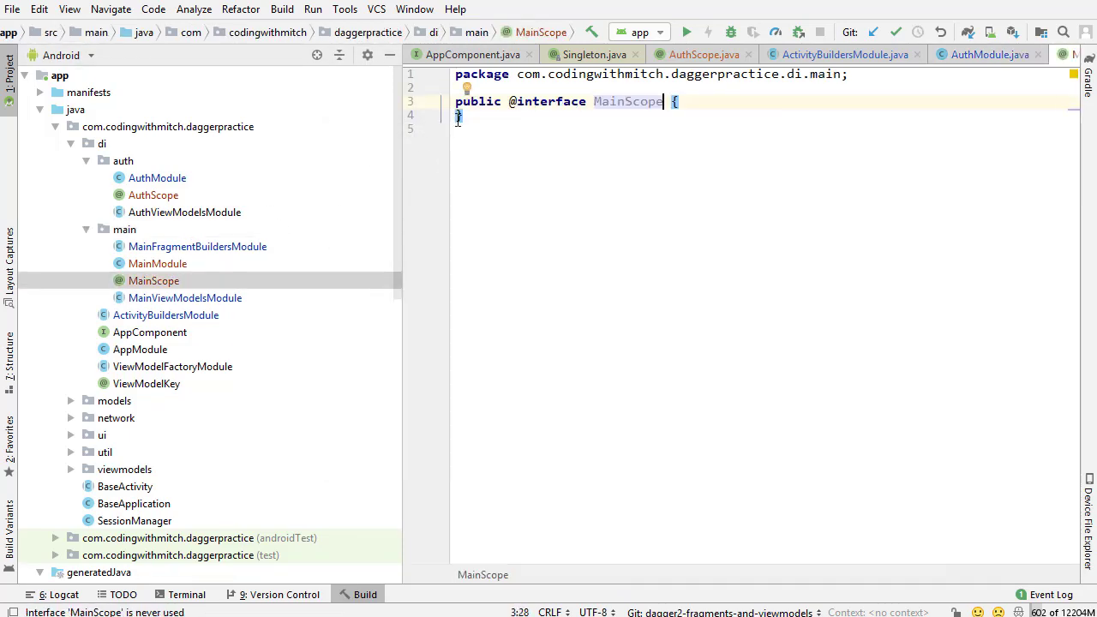
left_click(592, 53)
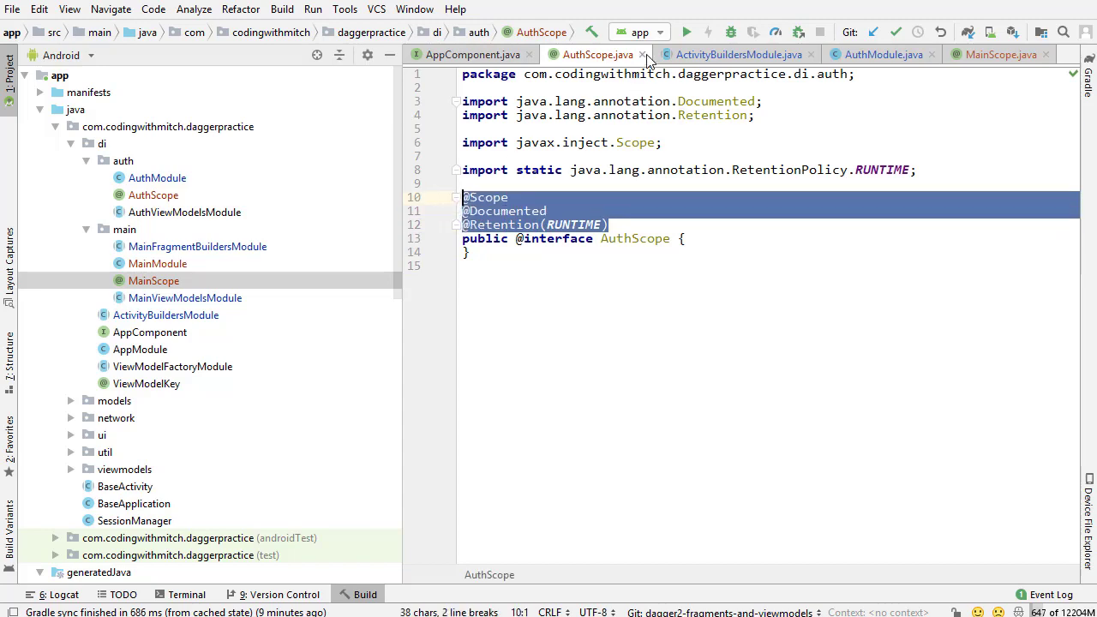
left_click(641, 54)
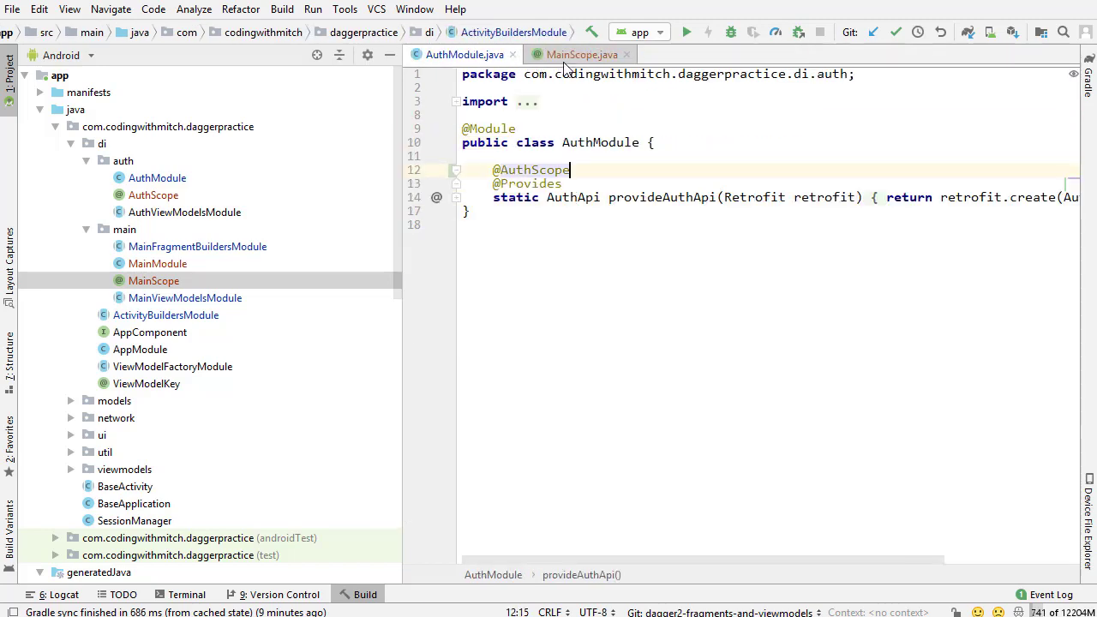
left_click(579, 53)
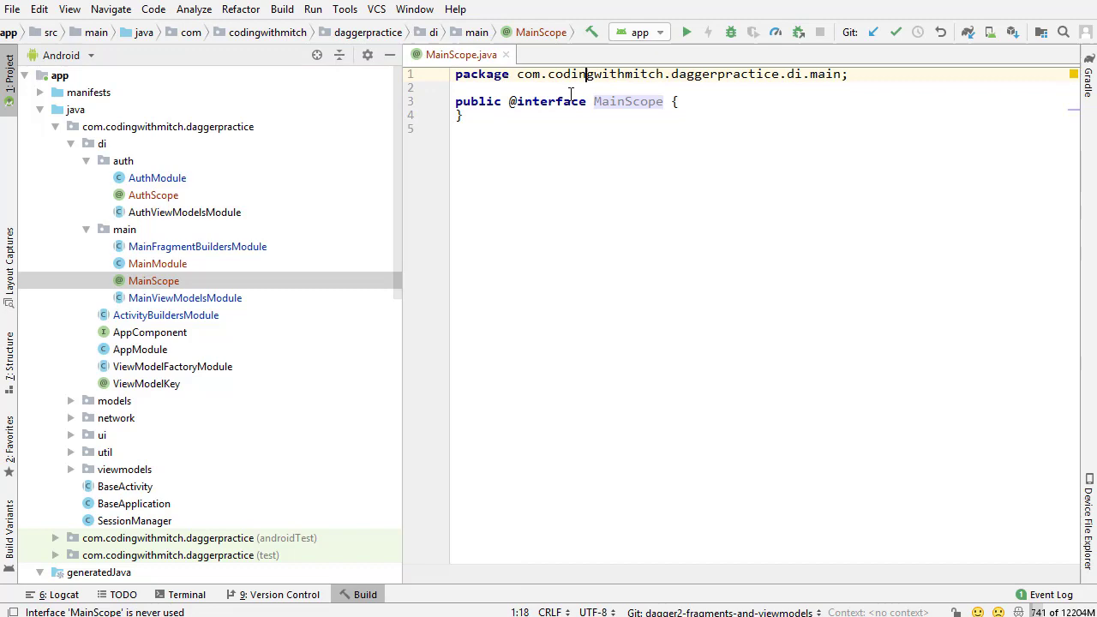
key("ctrl+v")
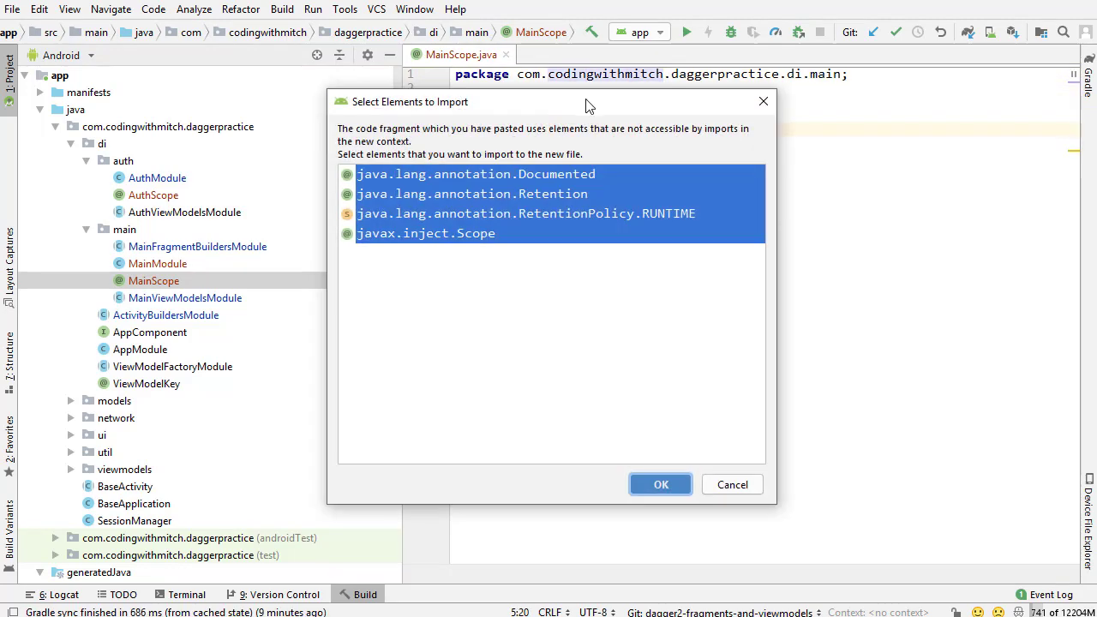
left_click(662, 484)
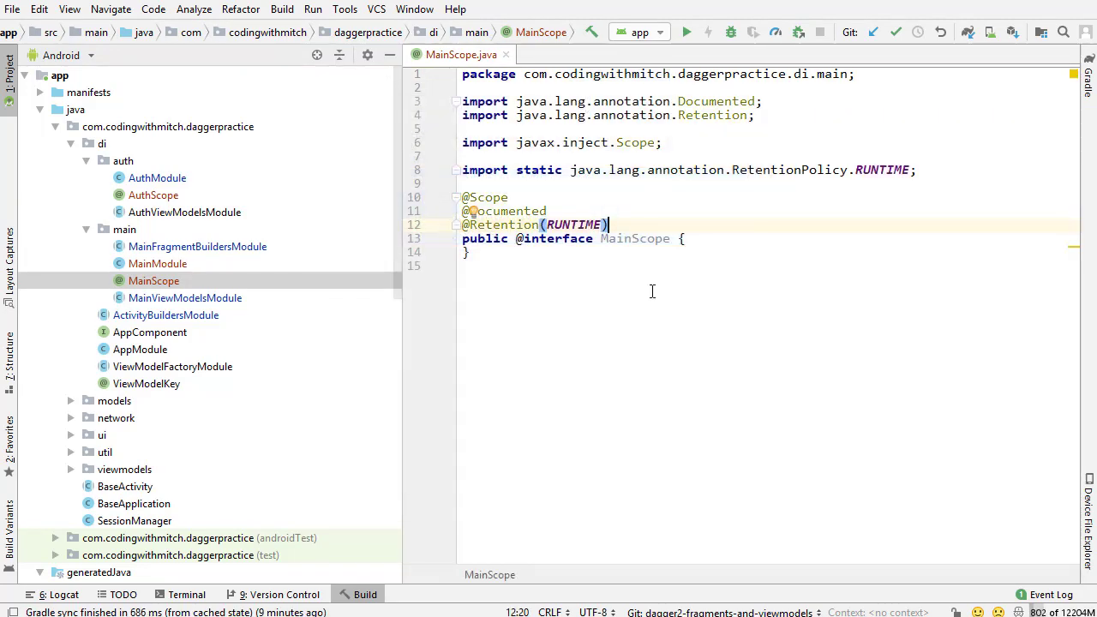
mouse_move(233, 321)
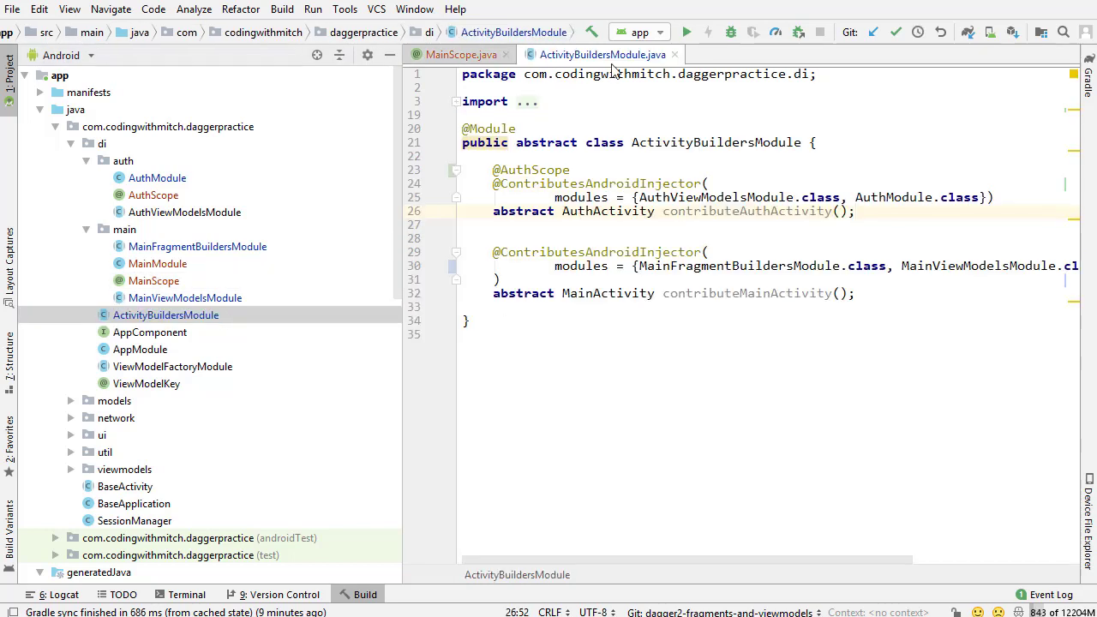
key("Enter")
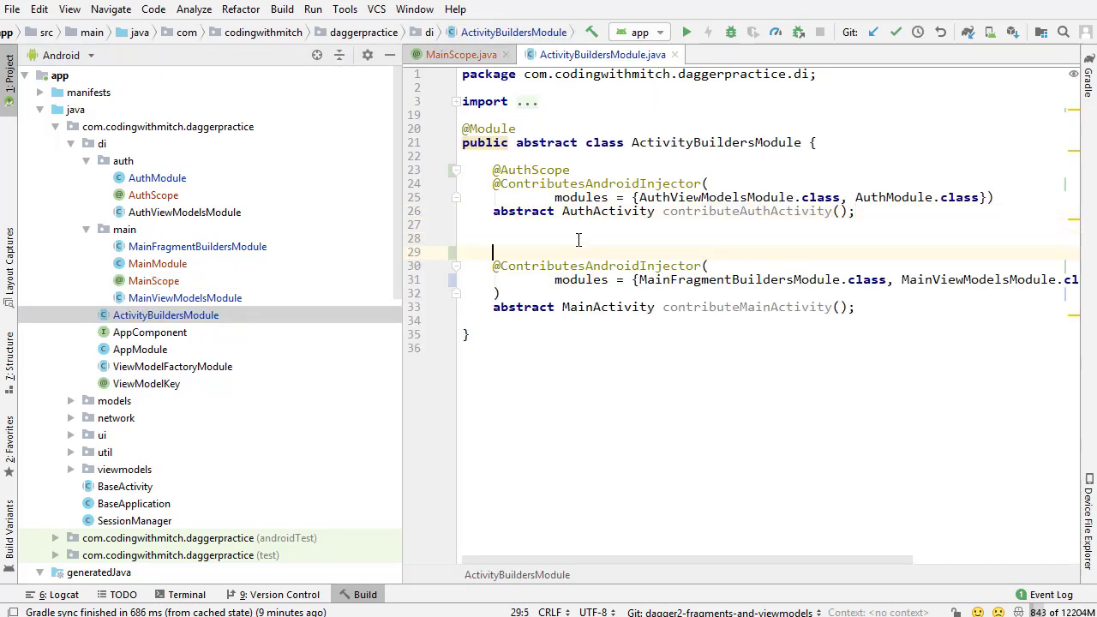
type("@MainScope")
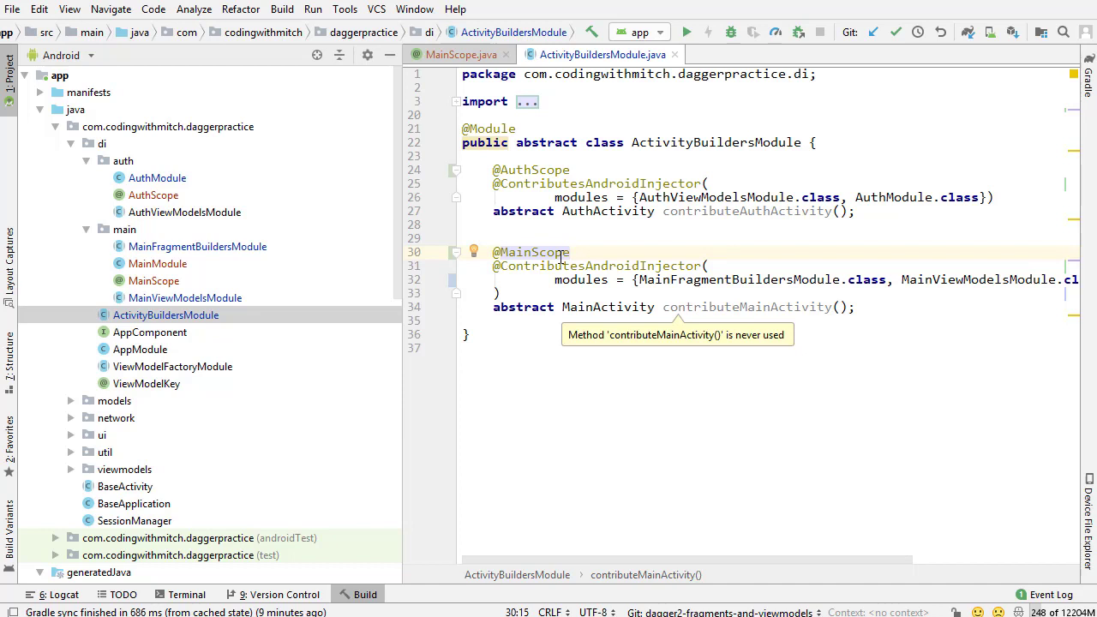
double_click(532, 252)
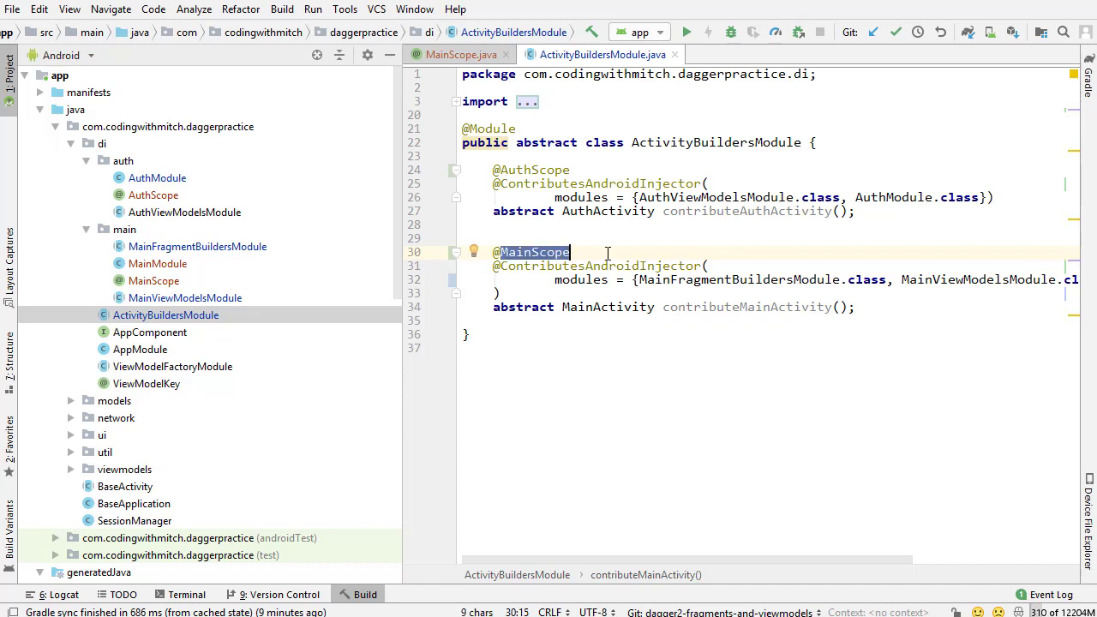
mouse_move(335, 292)
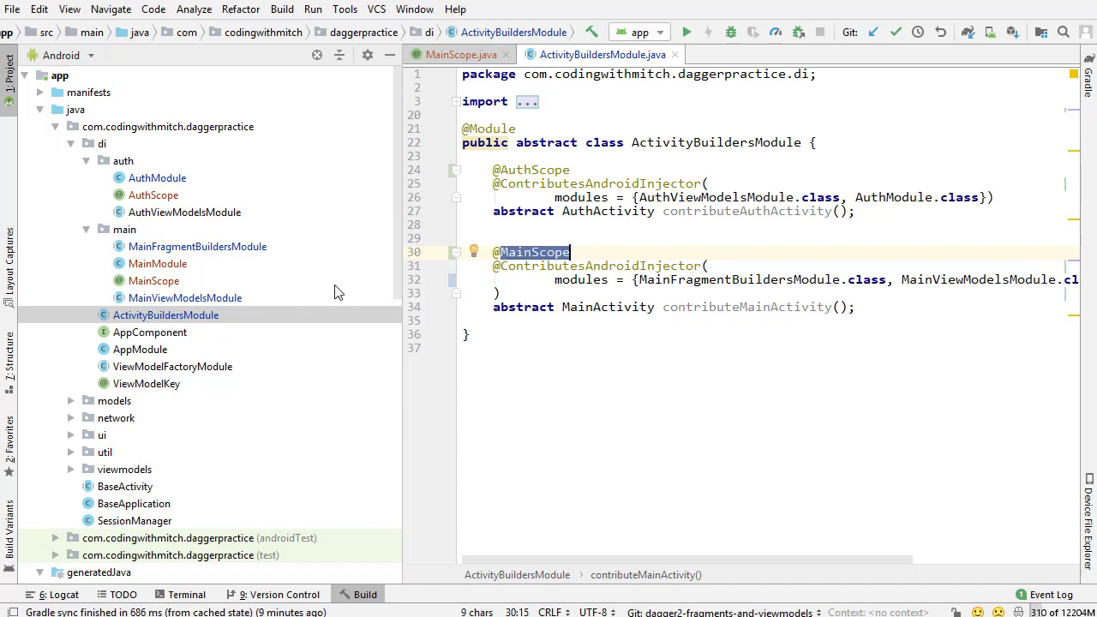
left_click(158, 265)
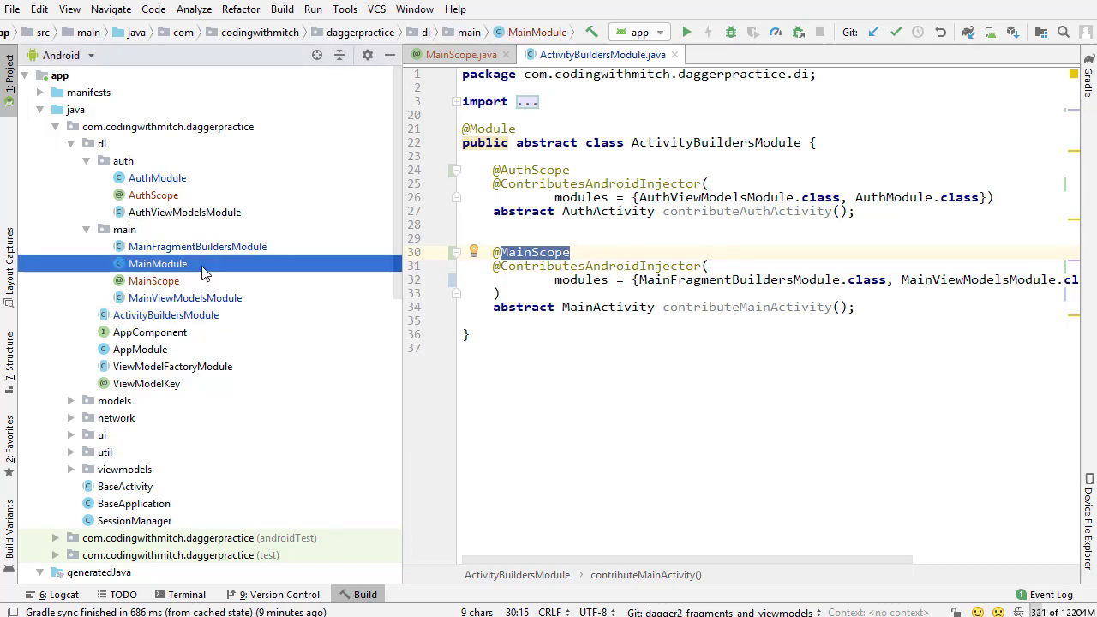
double_click(158, 265)
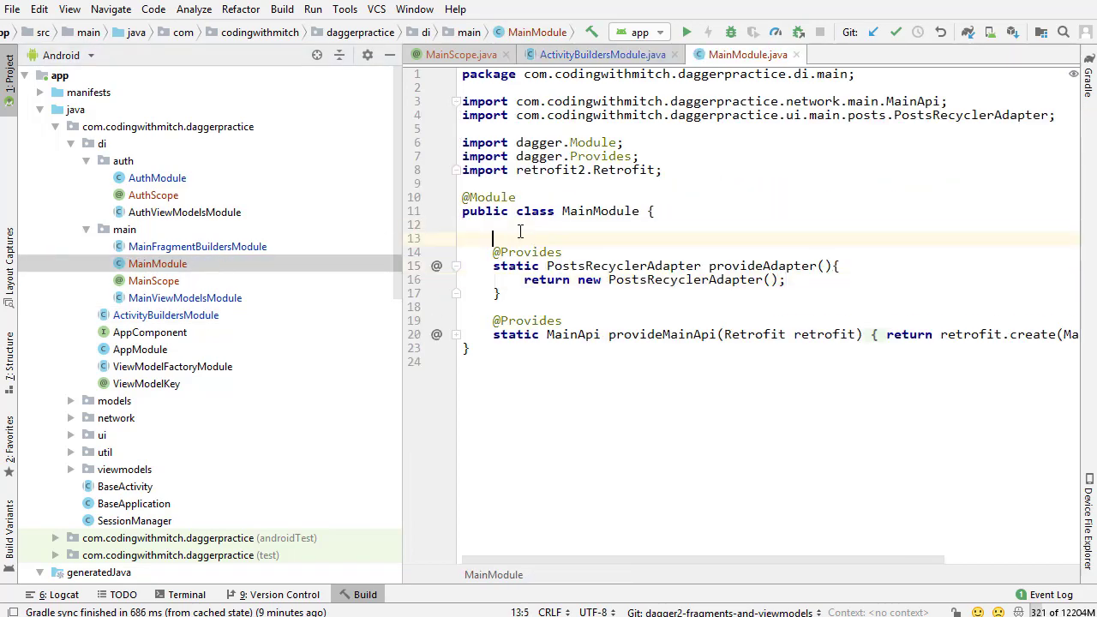
type("@MainScope")
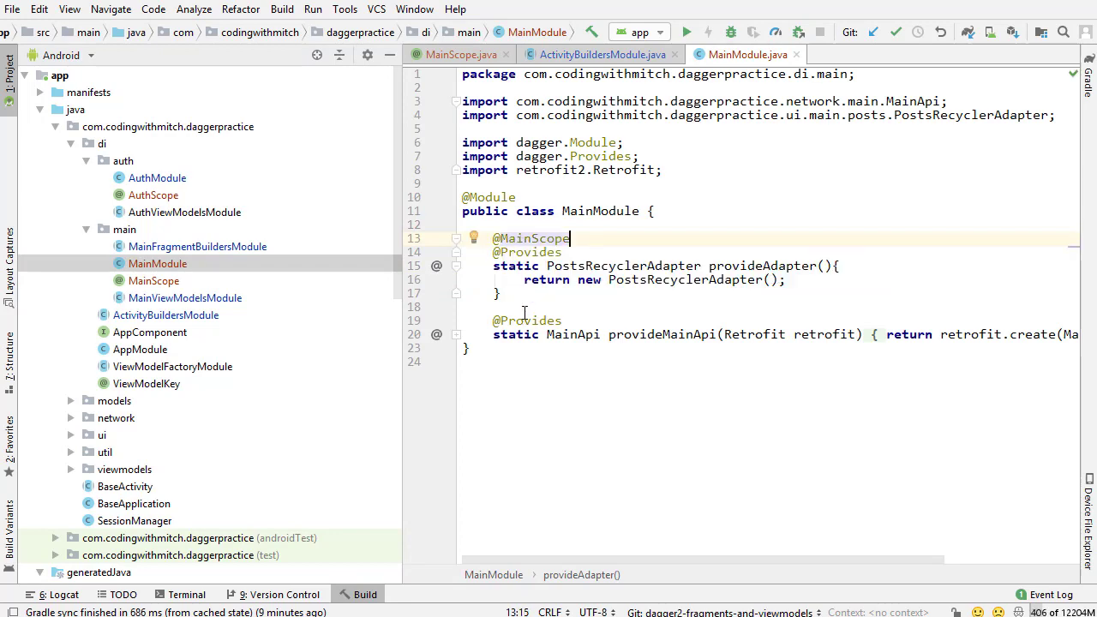
type("@MainScope")
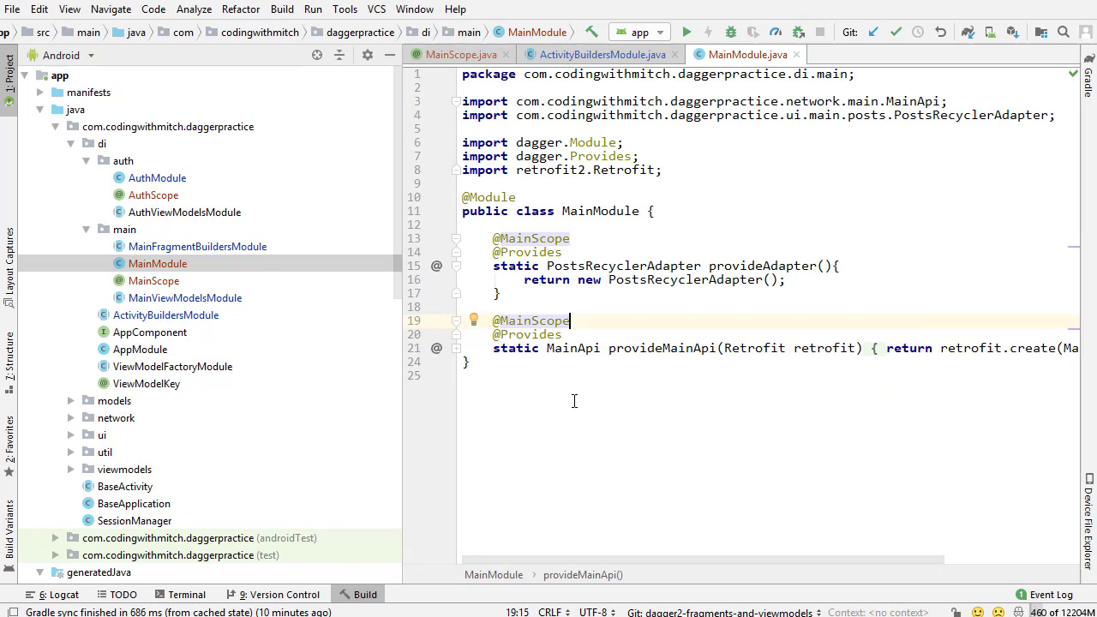
mouse_move(523, 519)
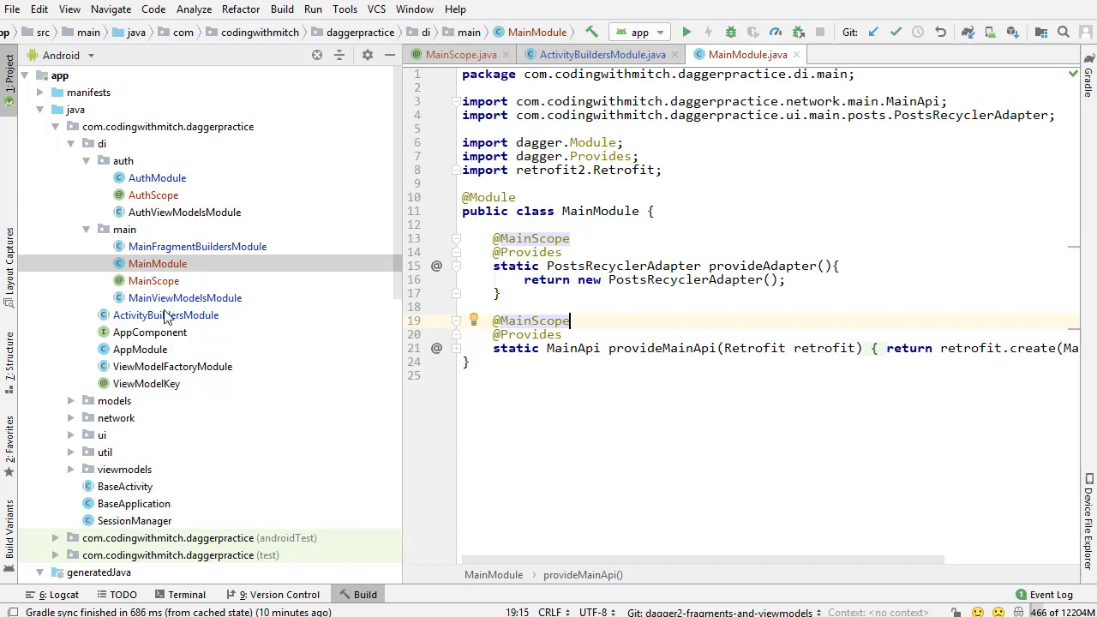
mouse_move(261, 309)
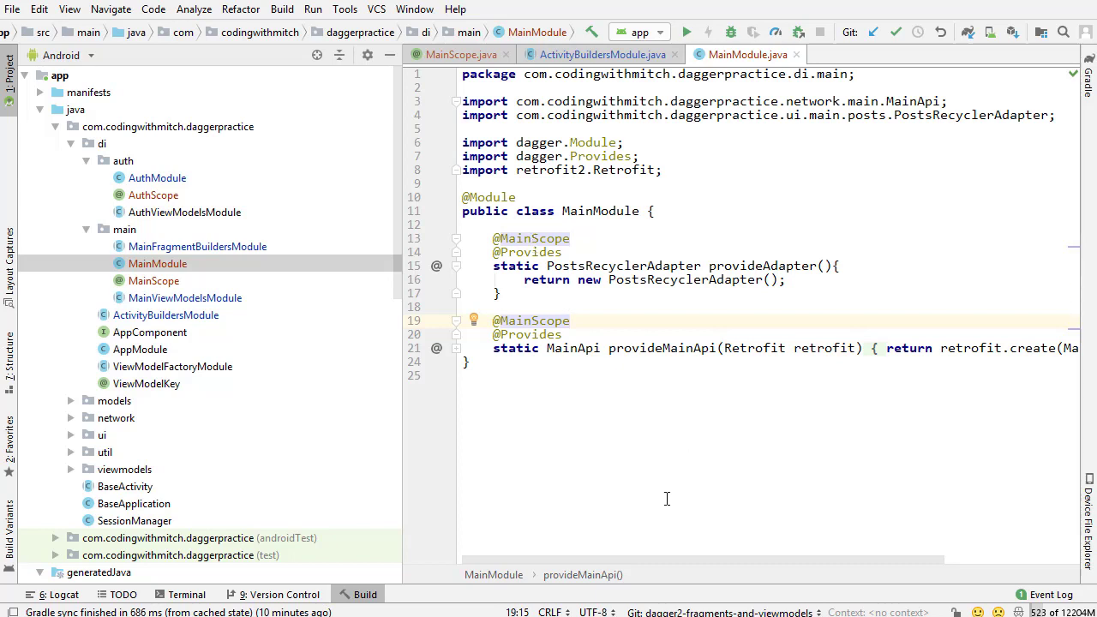
mouse_move(529, 490)
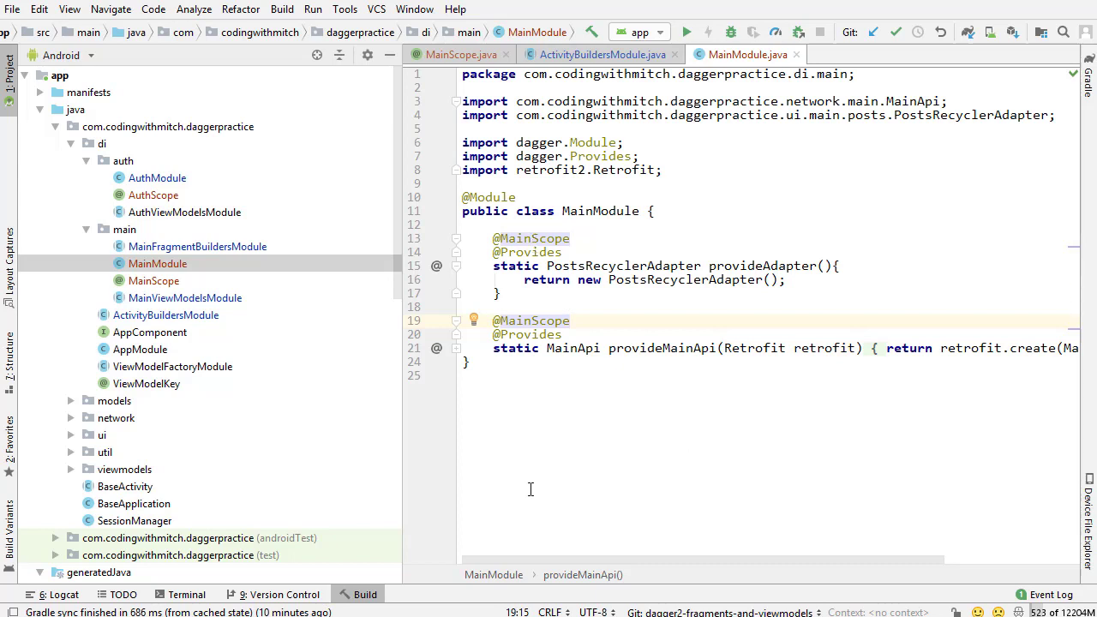